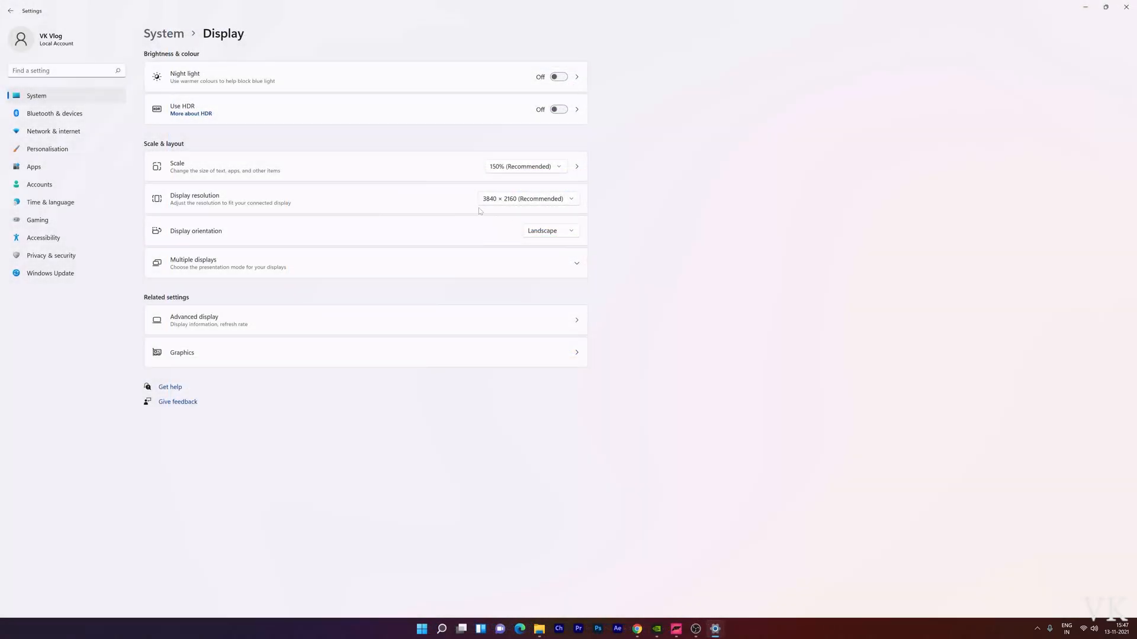
pyautogui.moveTo(552, 212)
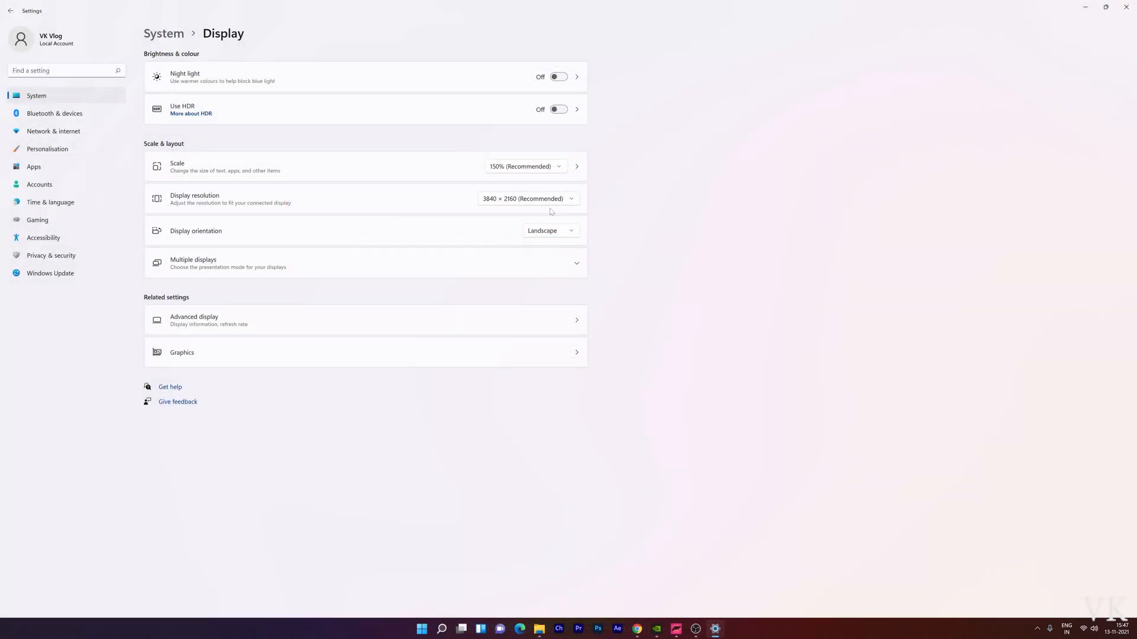
pyautogui.moveTo(526, 210)
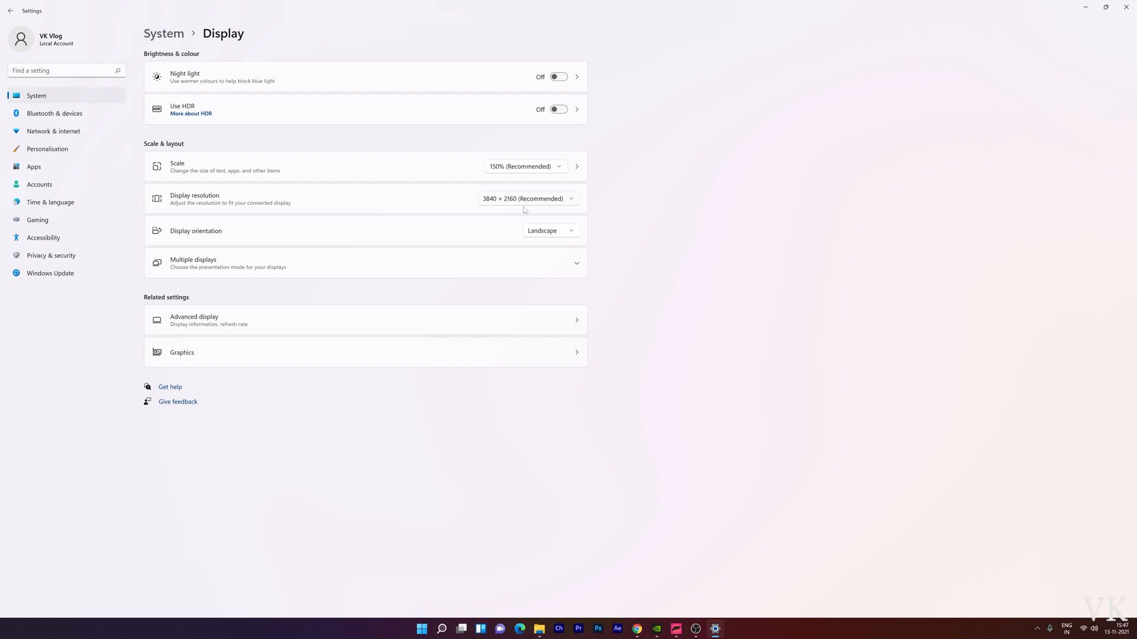
pyautogui.moveTo(595, 270)
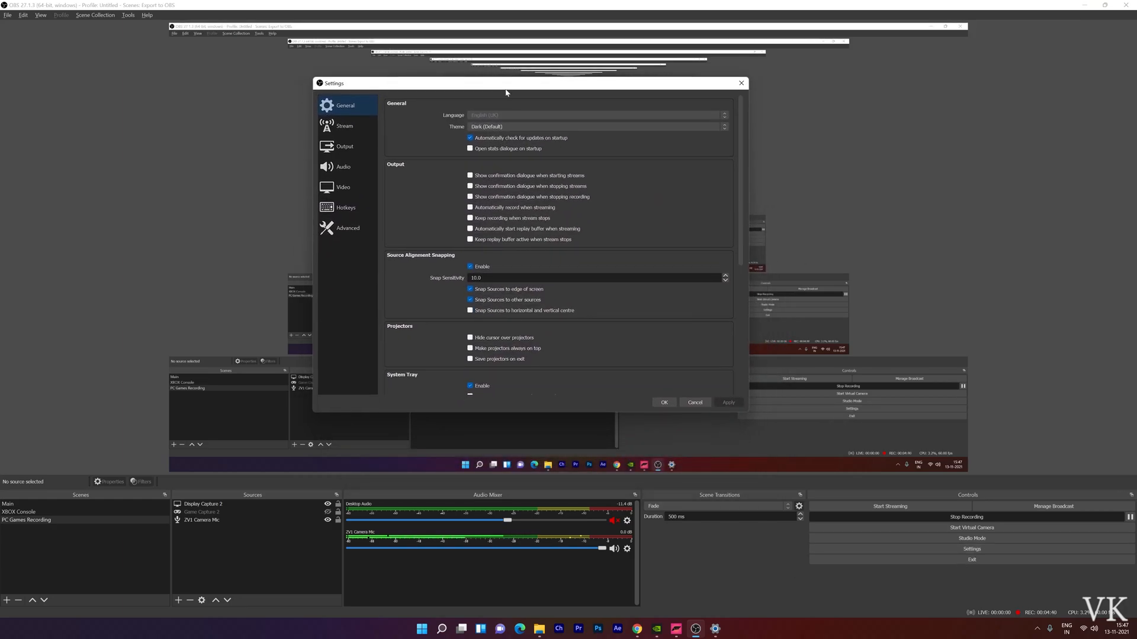
# Bring up the OBS Settings window on the recording Output page
pyautogui.click(342, 147)
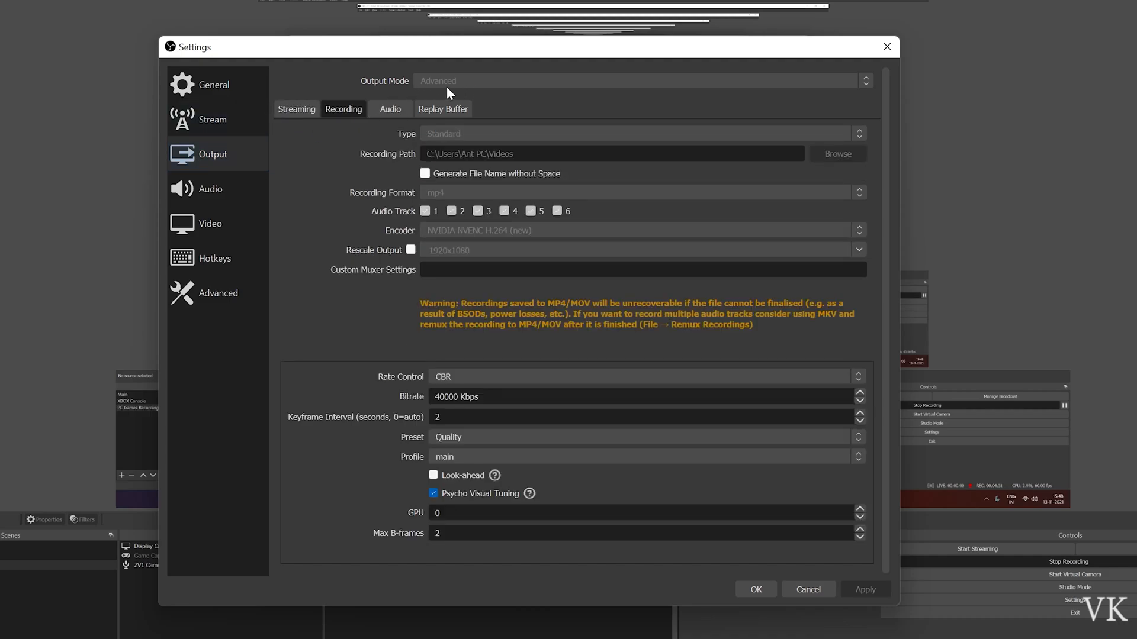
pyautogui.moveTo(436, 92)
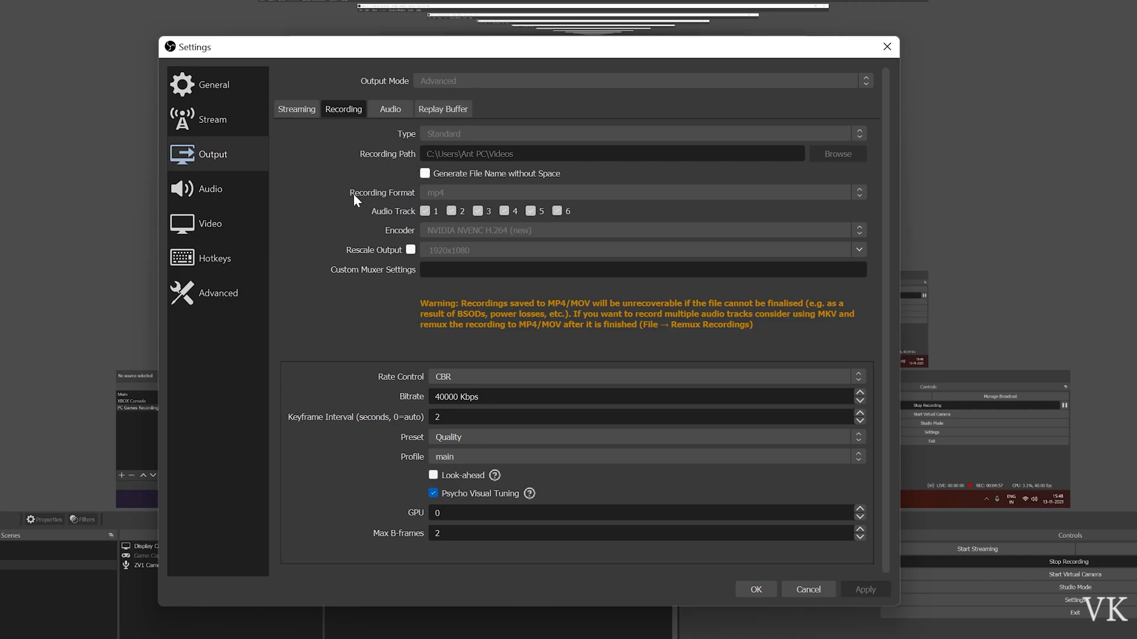
pyautogui.moveTo(464, 199)
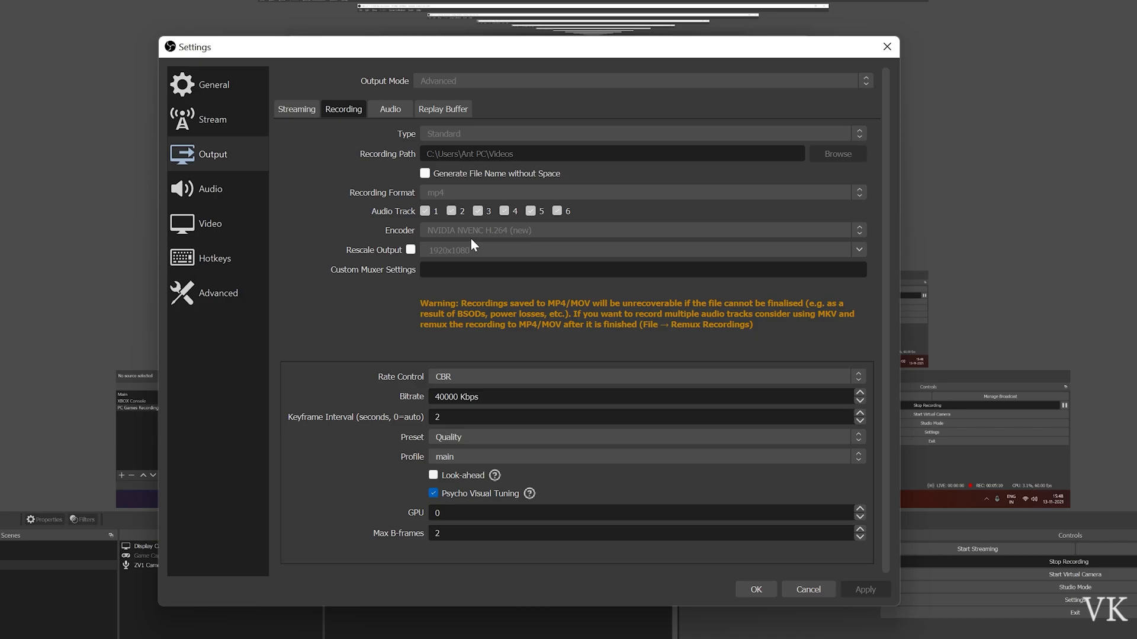
pyautogui.moveTo(459, 242)
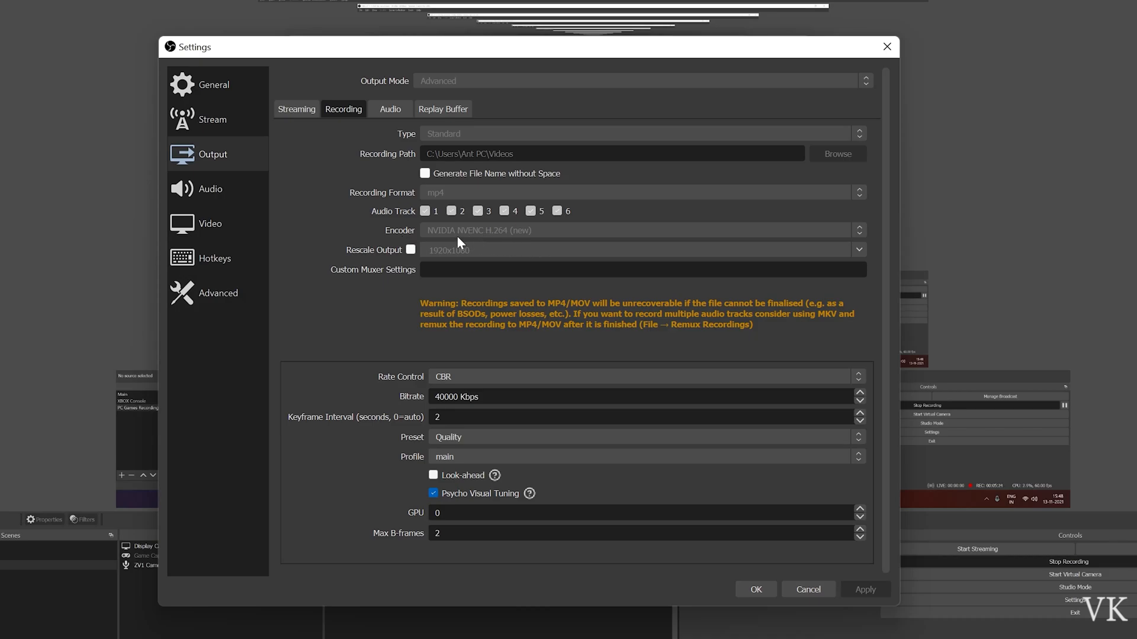
pyautogui.moveTo(541, 240)
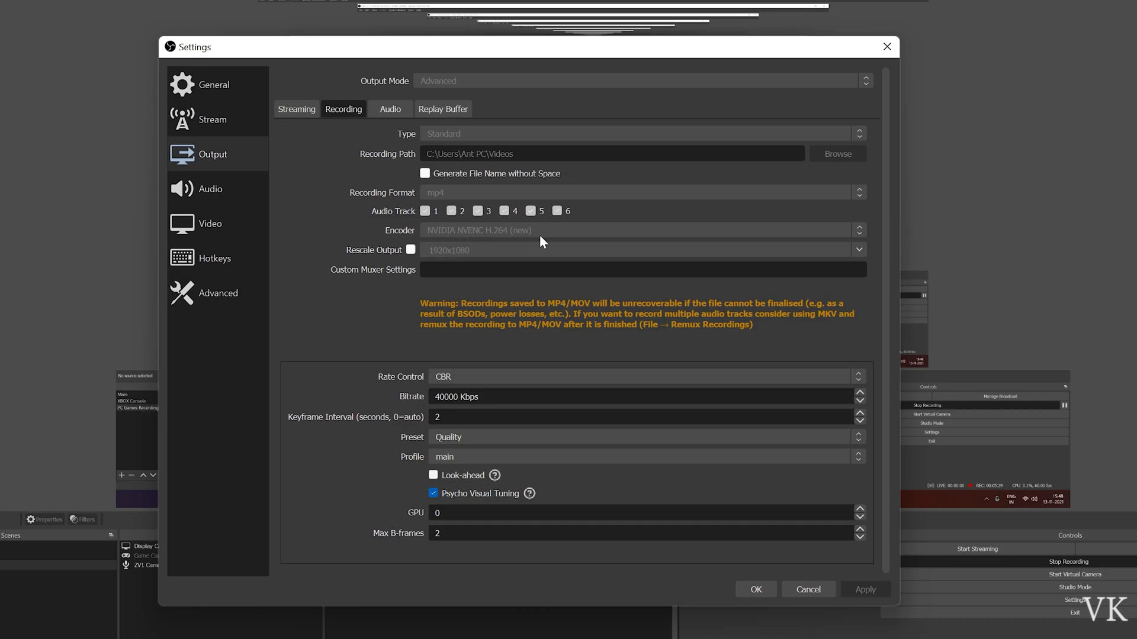
pyautogui.moveTo(363, 262)
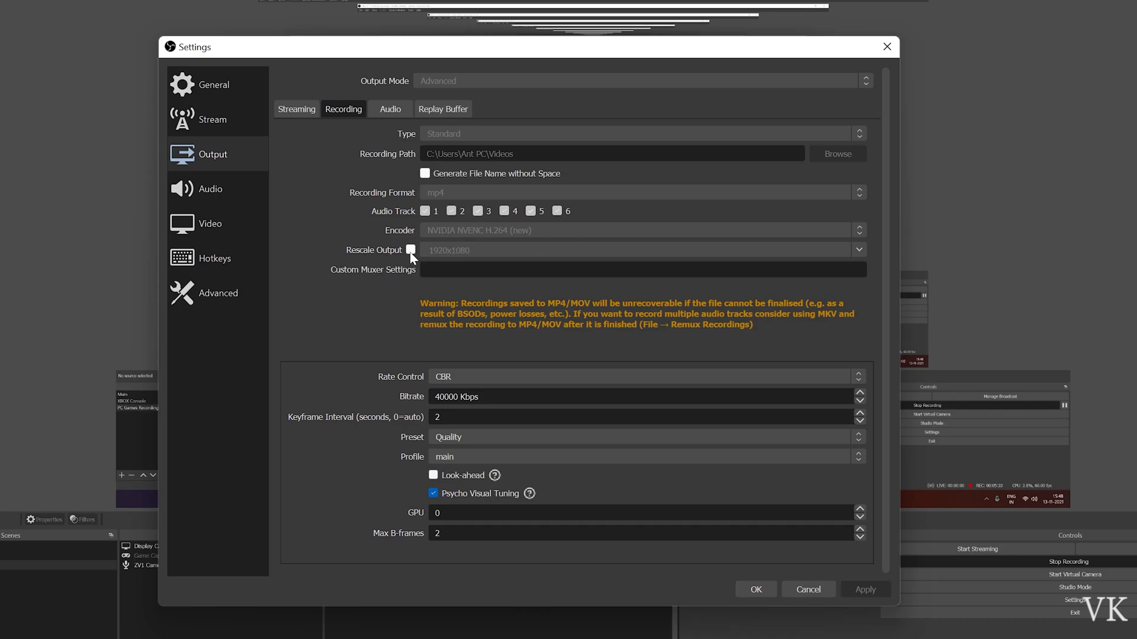
pyautogui.moveTo(453, 261)
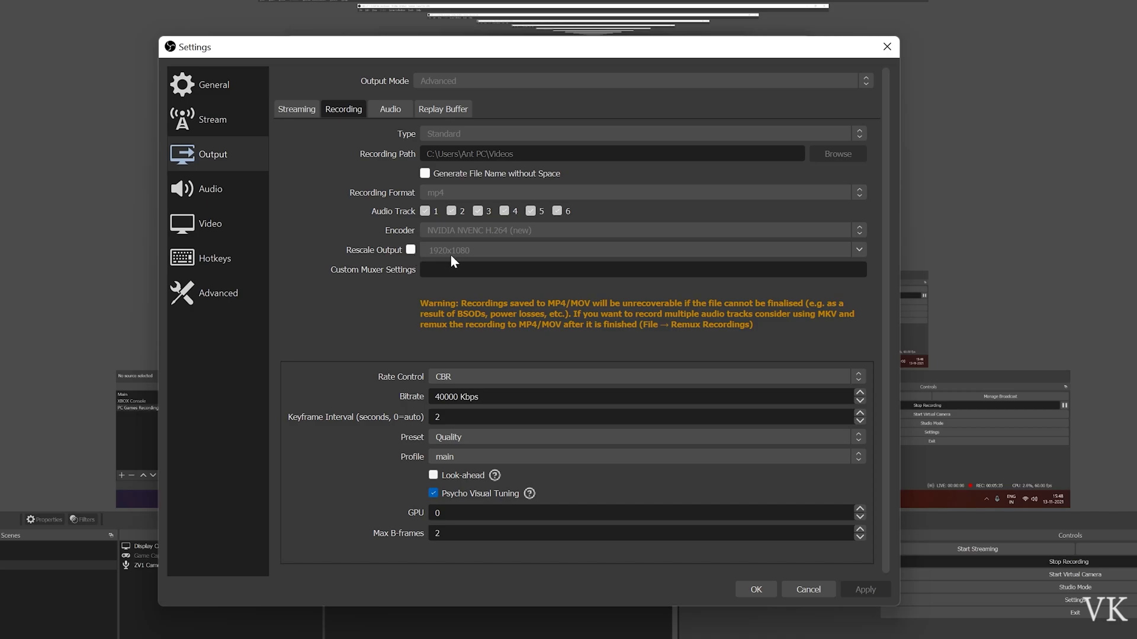
pyautogui.moveTo(408, 258)
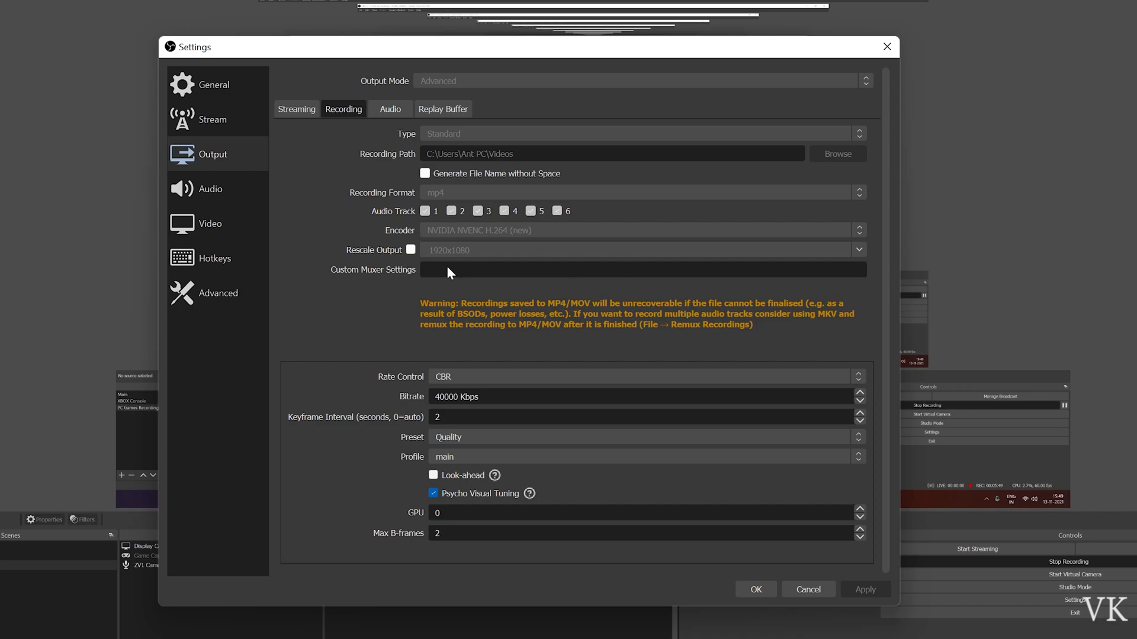
pyautogui.moveTo(386, 379)
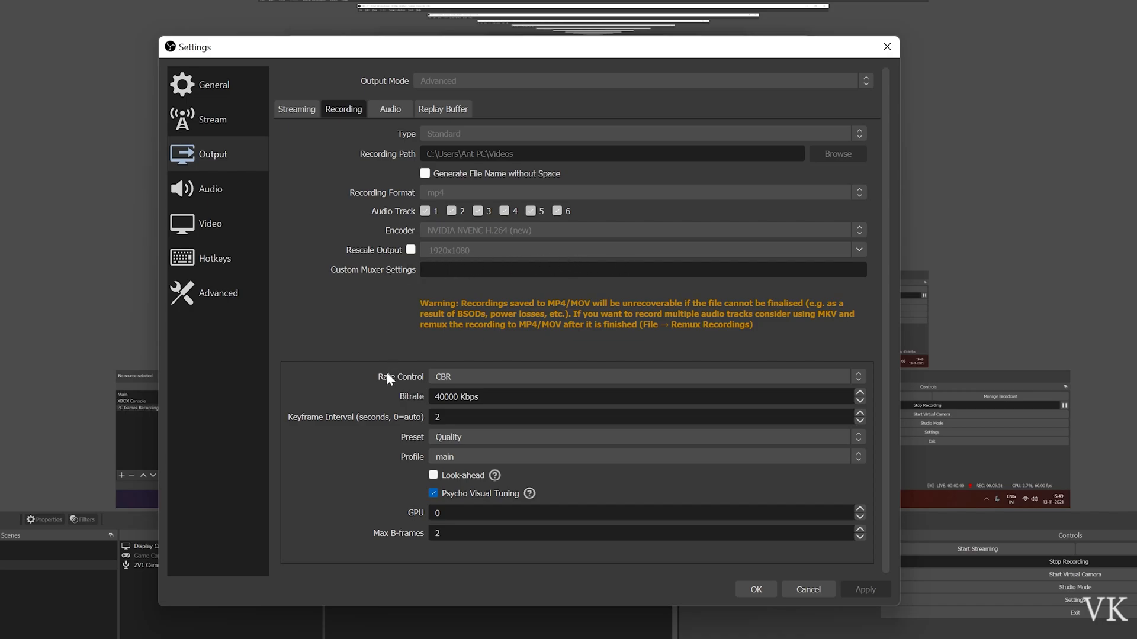
pyautogui.moveTo(465, 384)
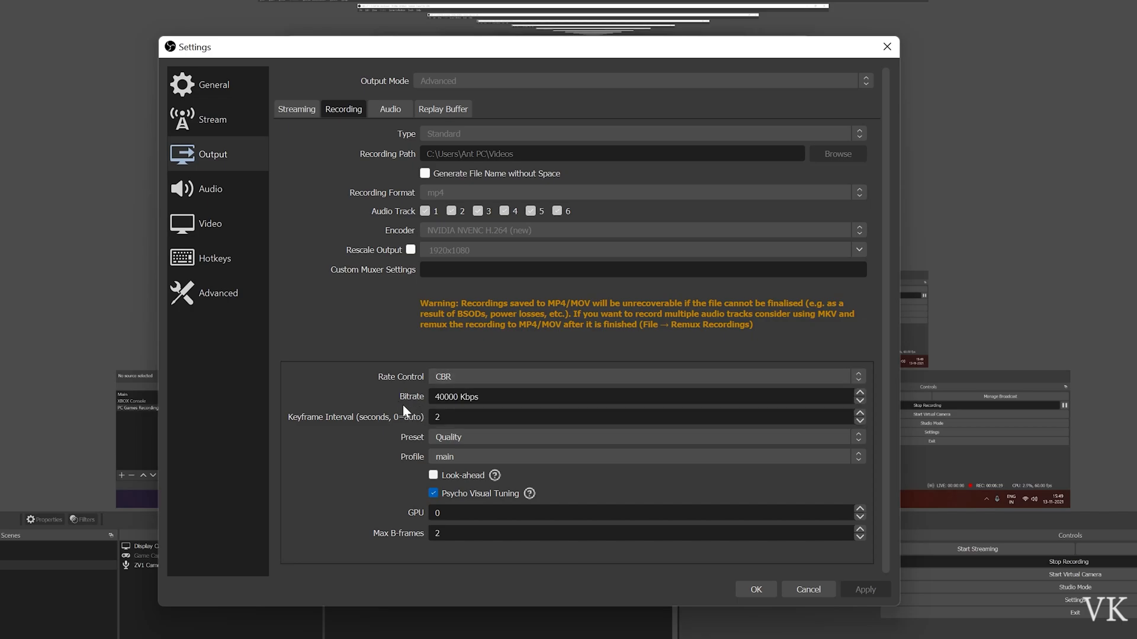
pyautogui.moveTo(467, 415)
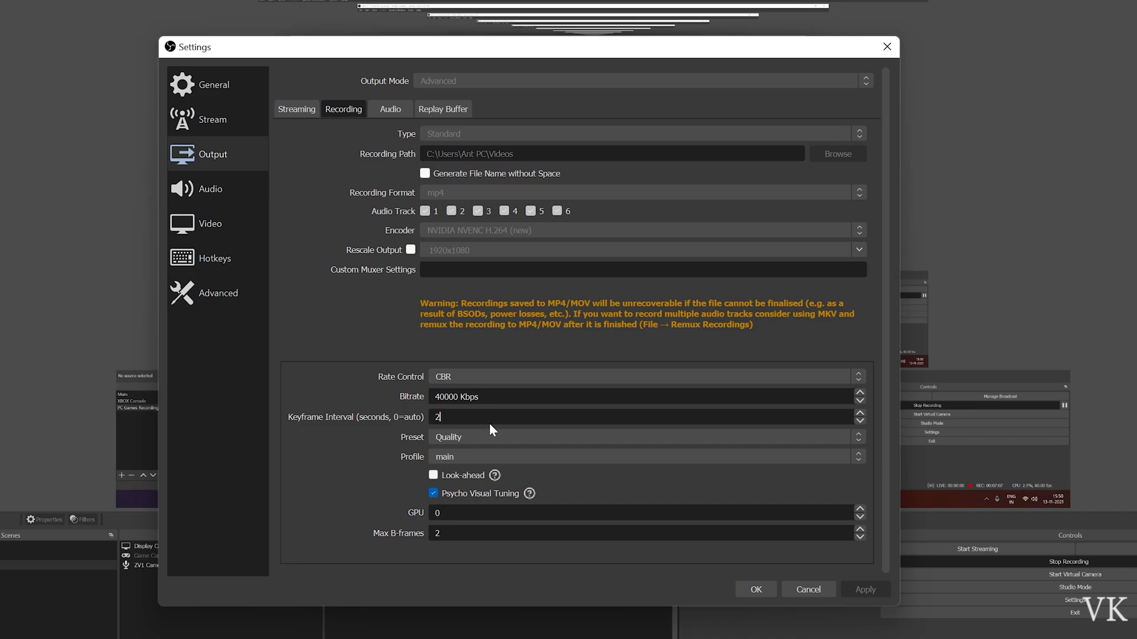
pyautogui.moveTo(412, 467)
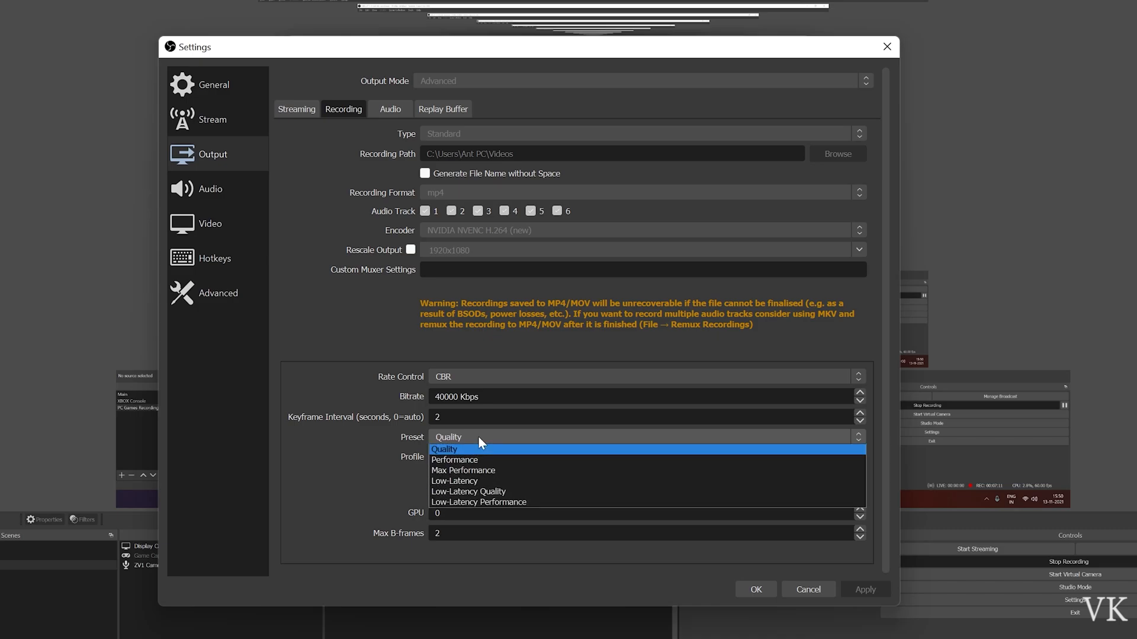
pyautogui.click(445, 450)
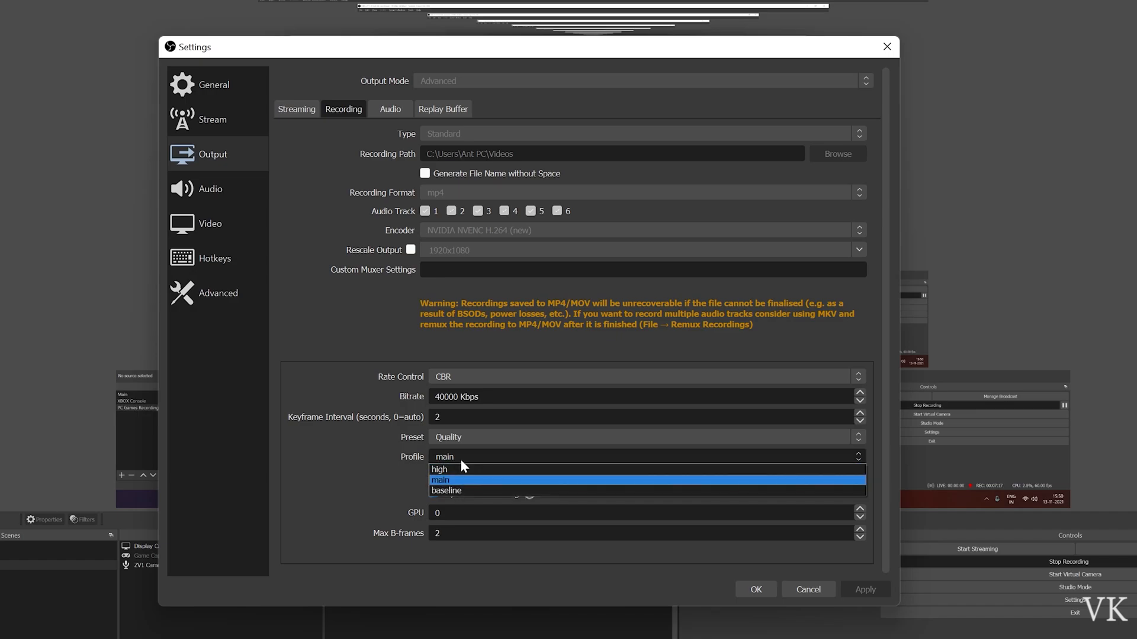
pyautogui.click(440, 479)
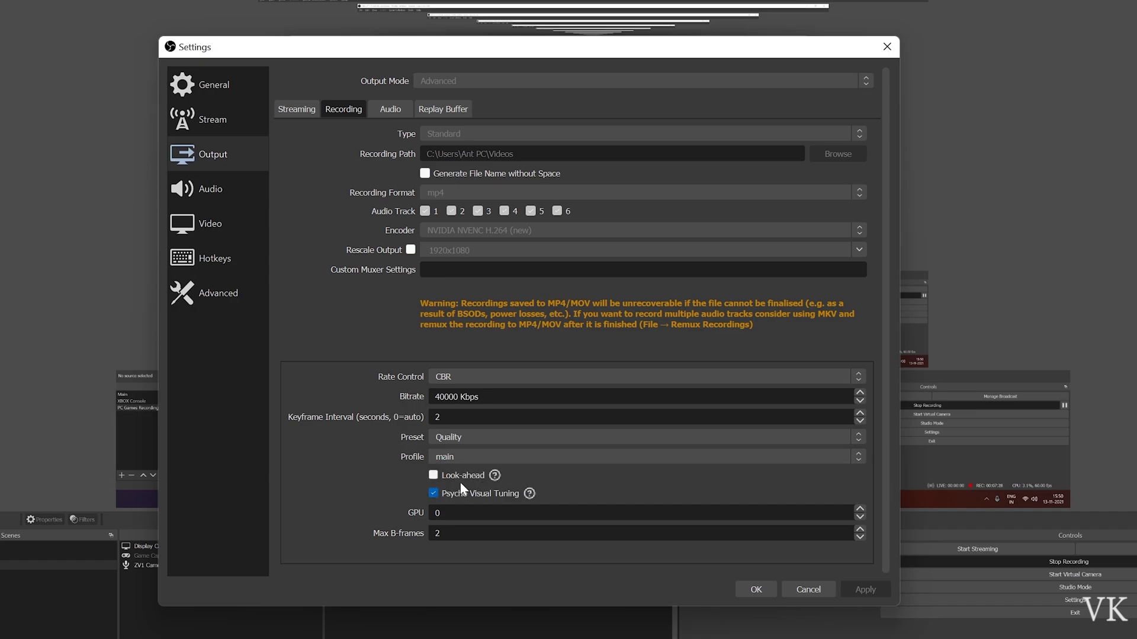
pyautogui.moveTo(455, 521)
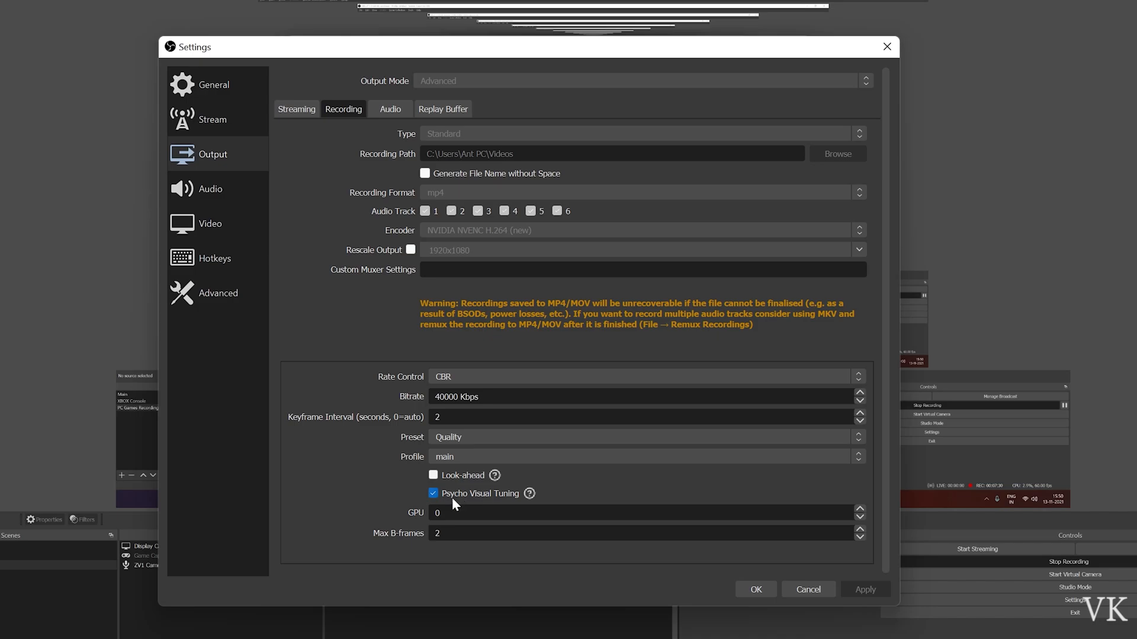
pyautogui.moveTo(443, 505)
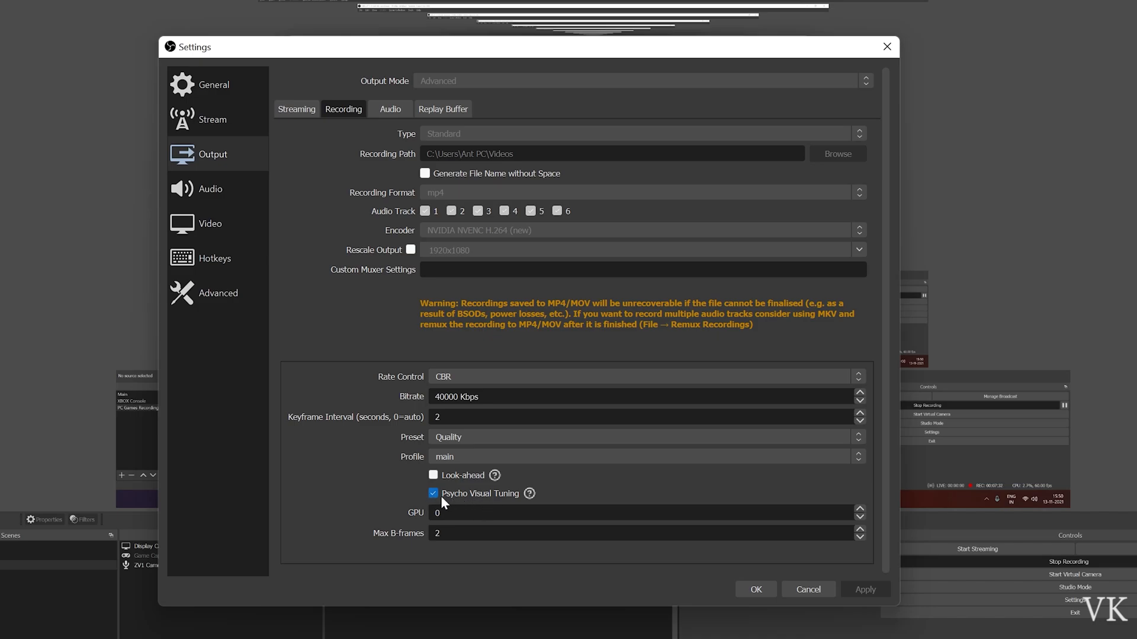
pyautogui.moveTo(414, 516)
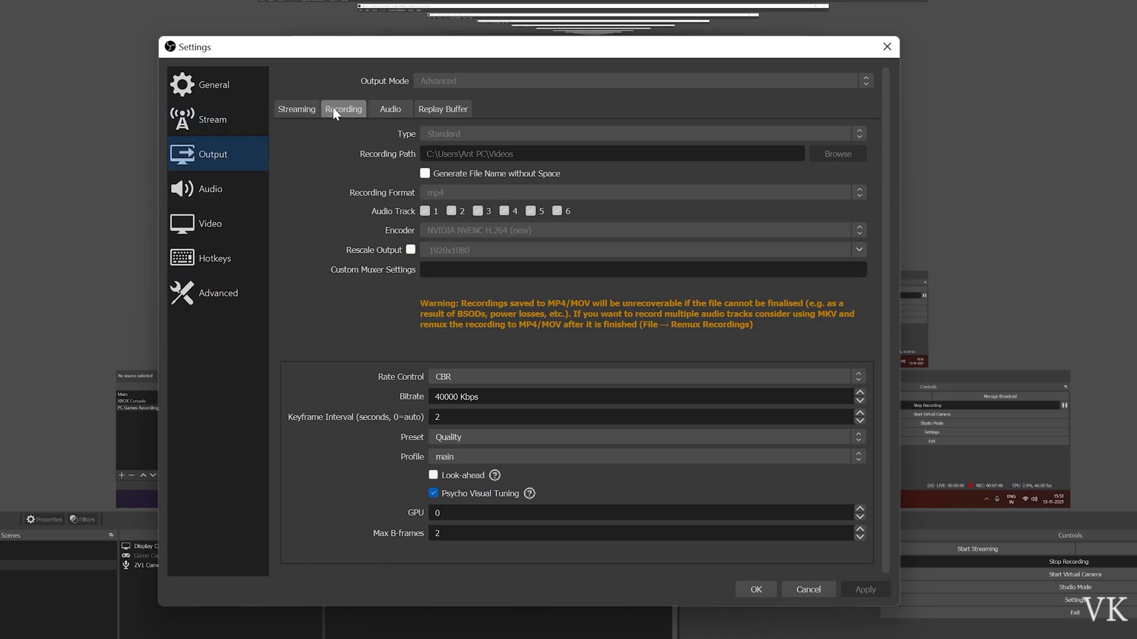
pyautogui.moveTo(365, 89)
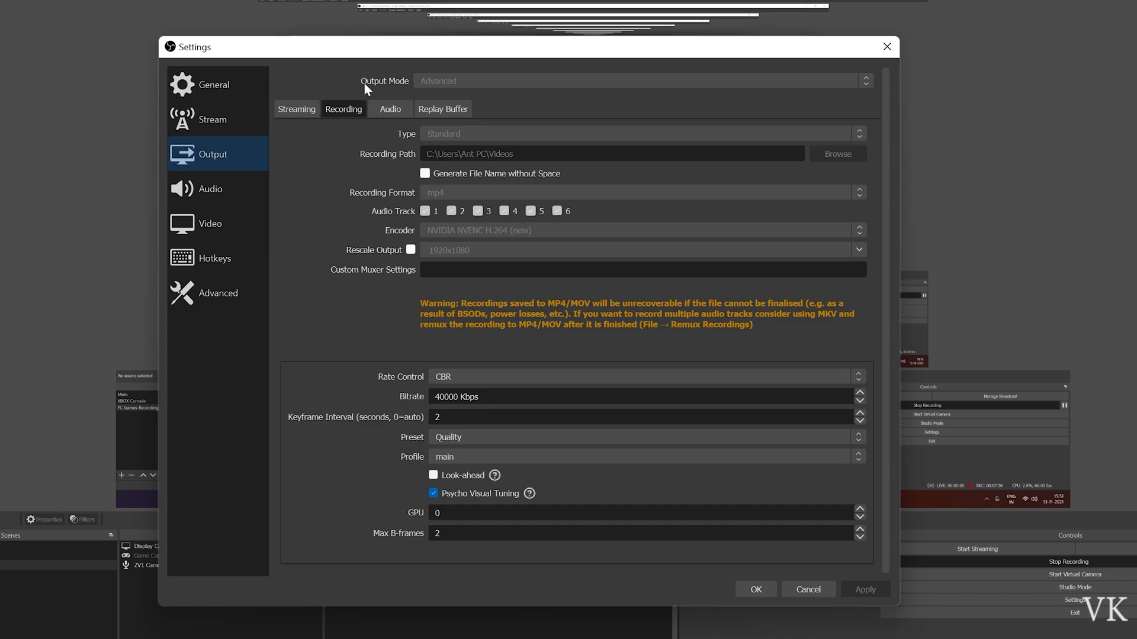
pyautogui.moveTo(706, 464)
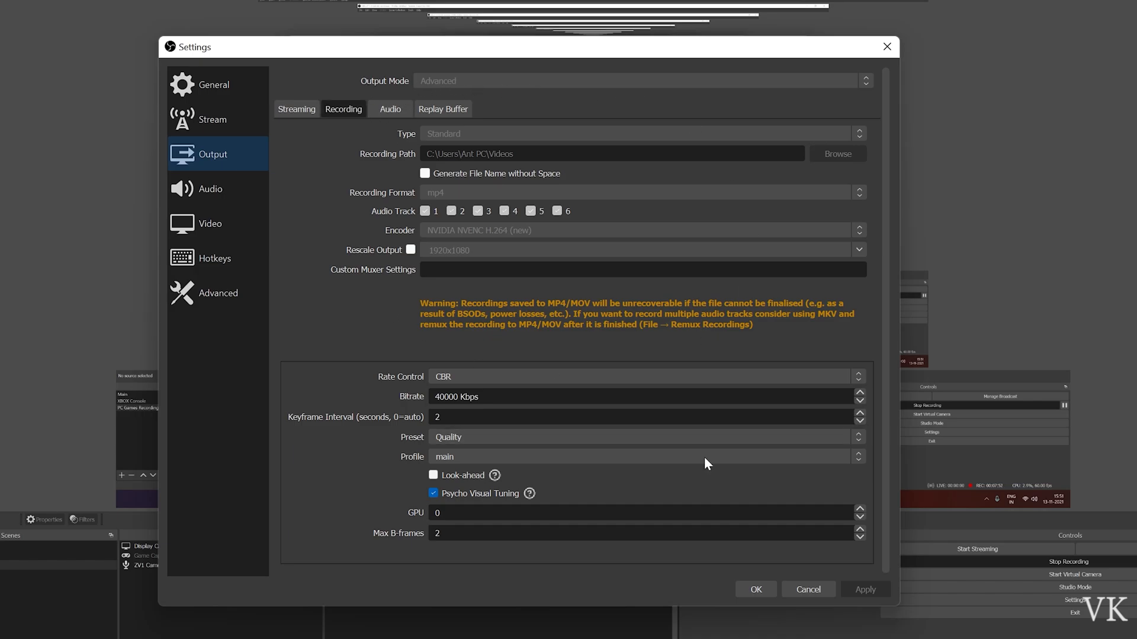
pyautogui.moveTo(427, 201)
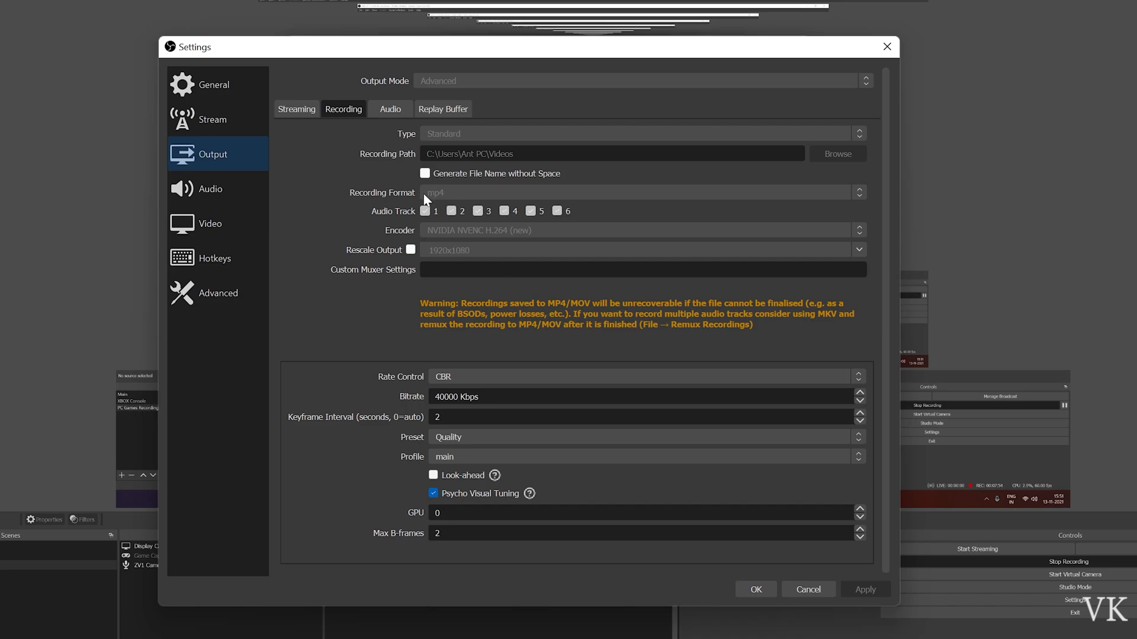
pyautogui.moveTo(460, 200)
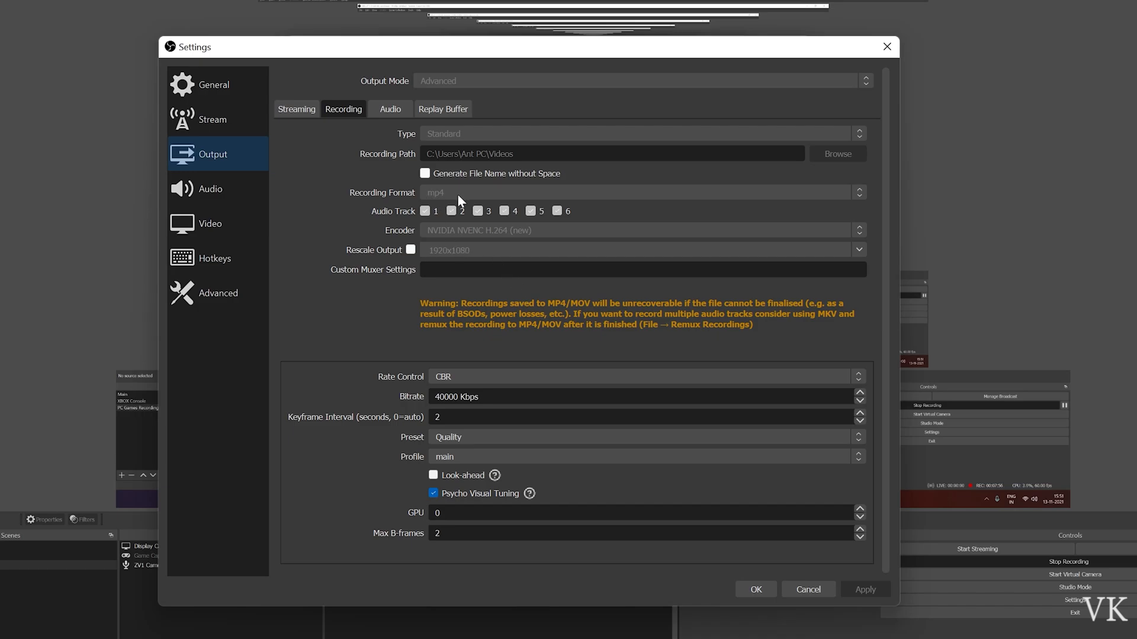
# Show the Video page with 3840x2160 base and output resolution at 60 FPS
pyautogui.click(211, 224)
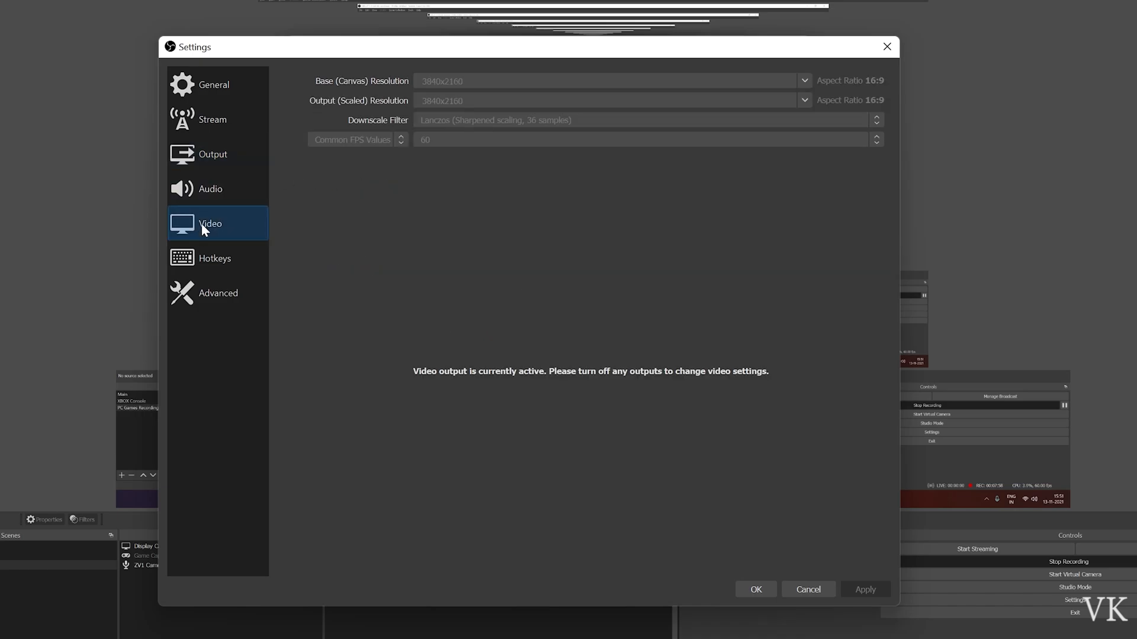
pyautogui.moveTo(471, 86)
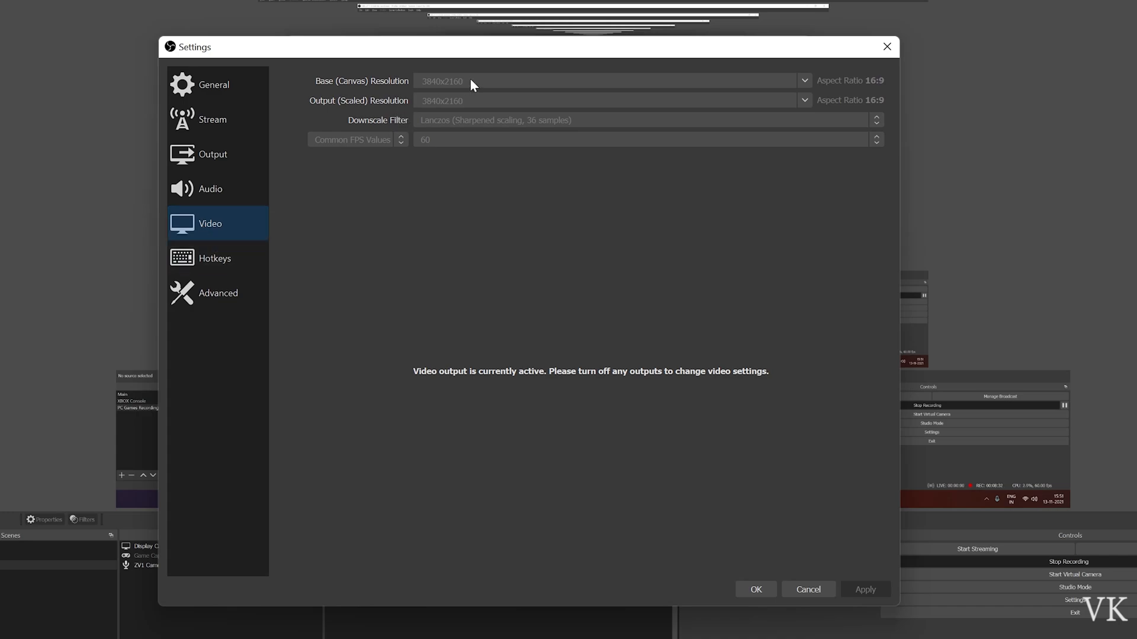
pyautogui.moveTo(431, 93)
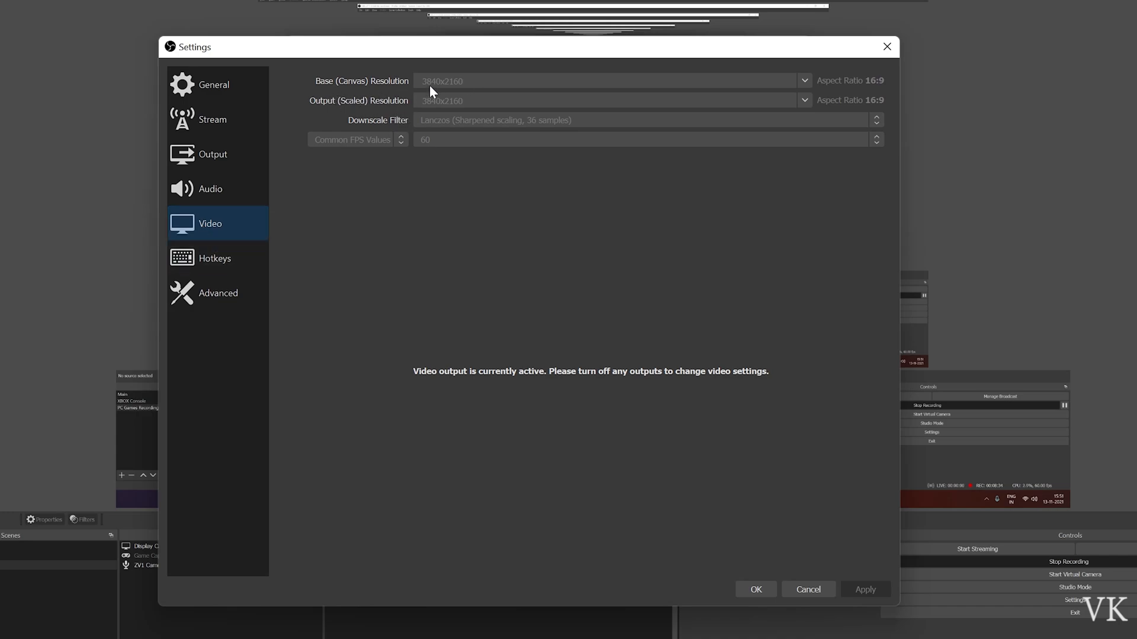
pyautogui.moveTo(415, 116)
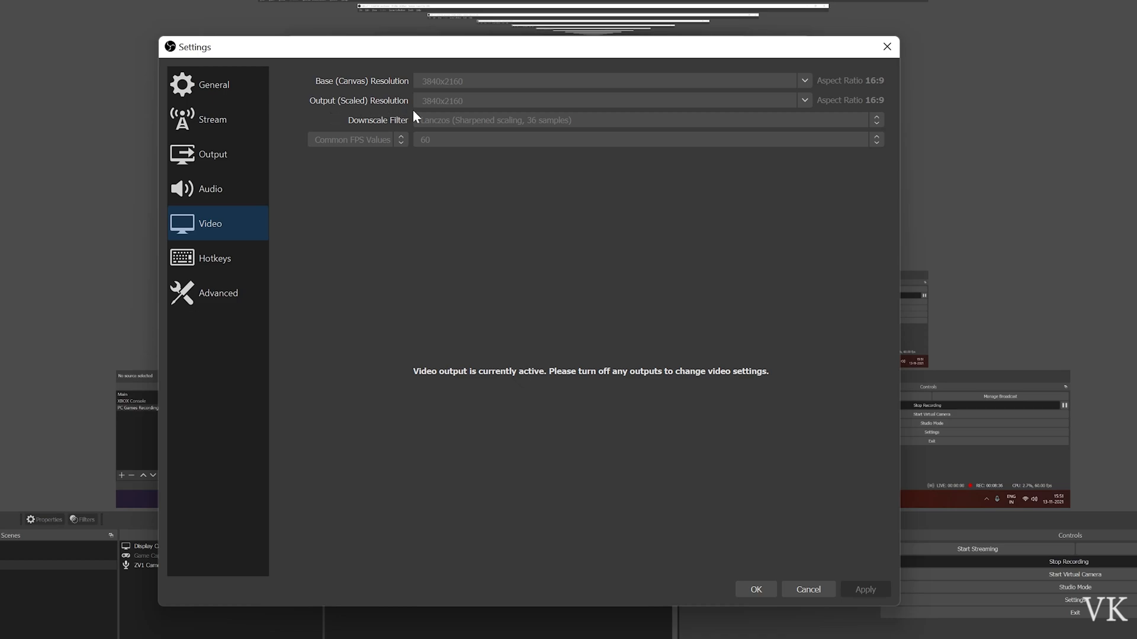
pyautogui.moveTo(480, 95)
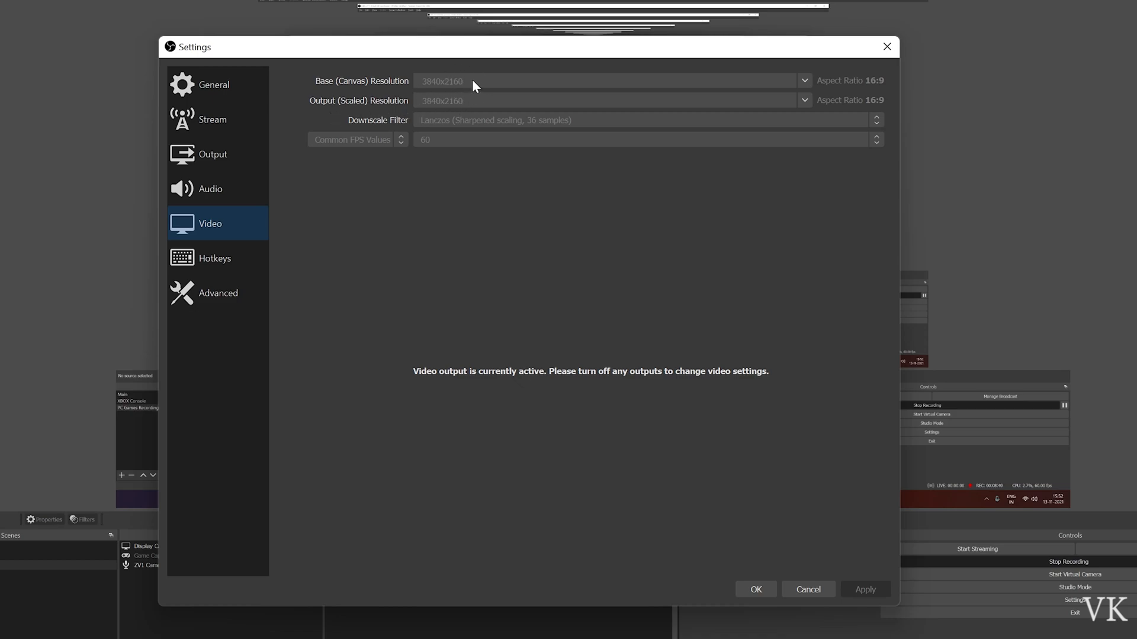
pyautogui.moveTo(455, 94)
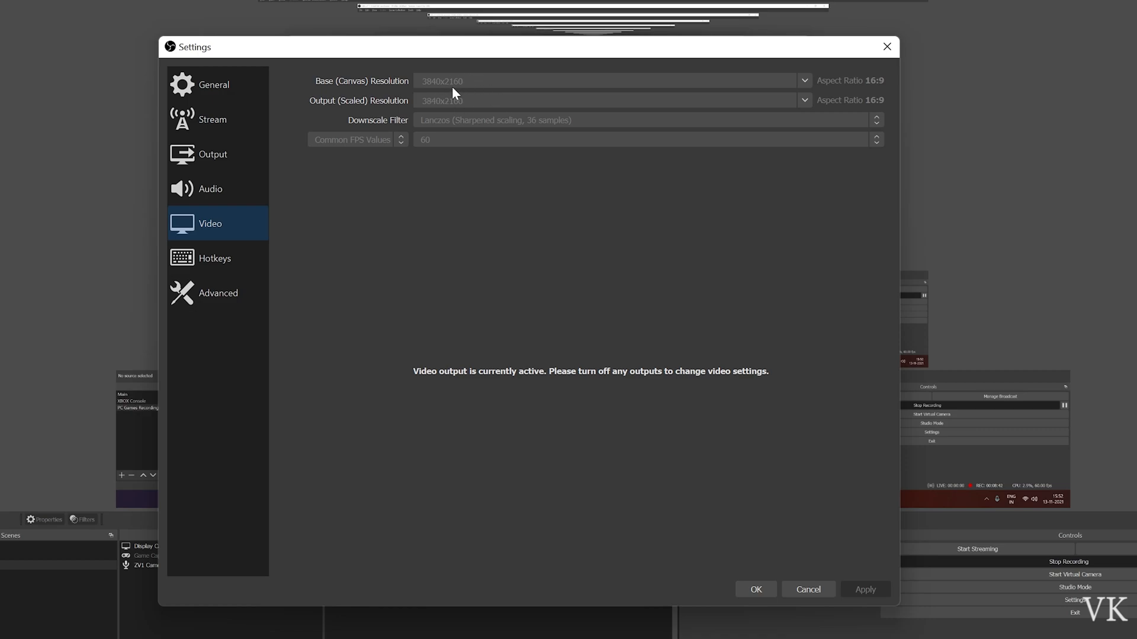
pyautogui.moveTo(448, 85)
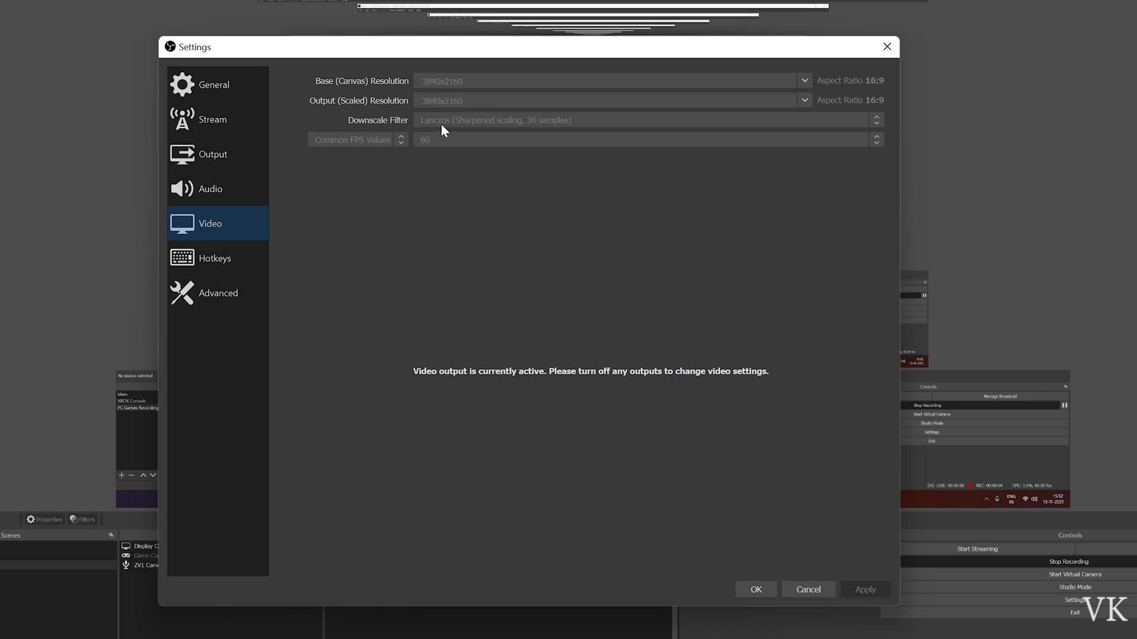
pyautogui.moveTo(333, 154)
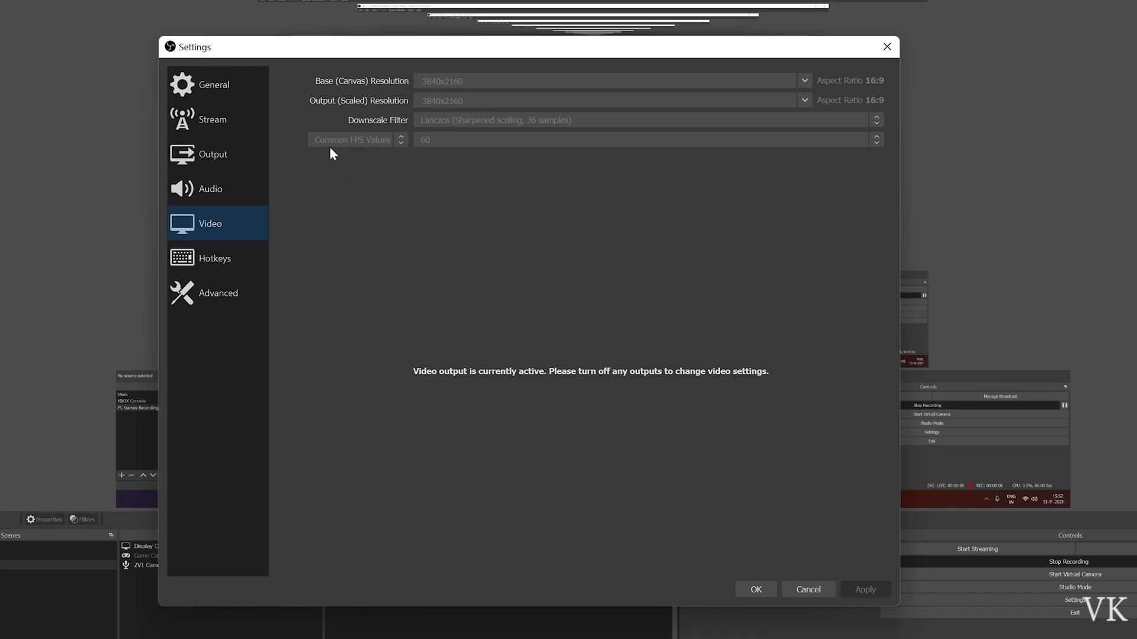
pyautogui.moveTo(436, 148)
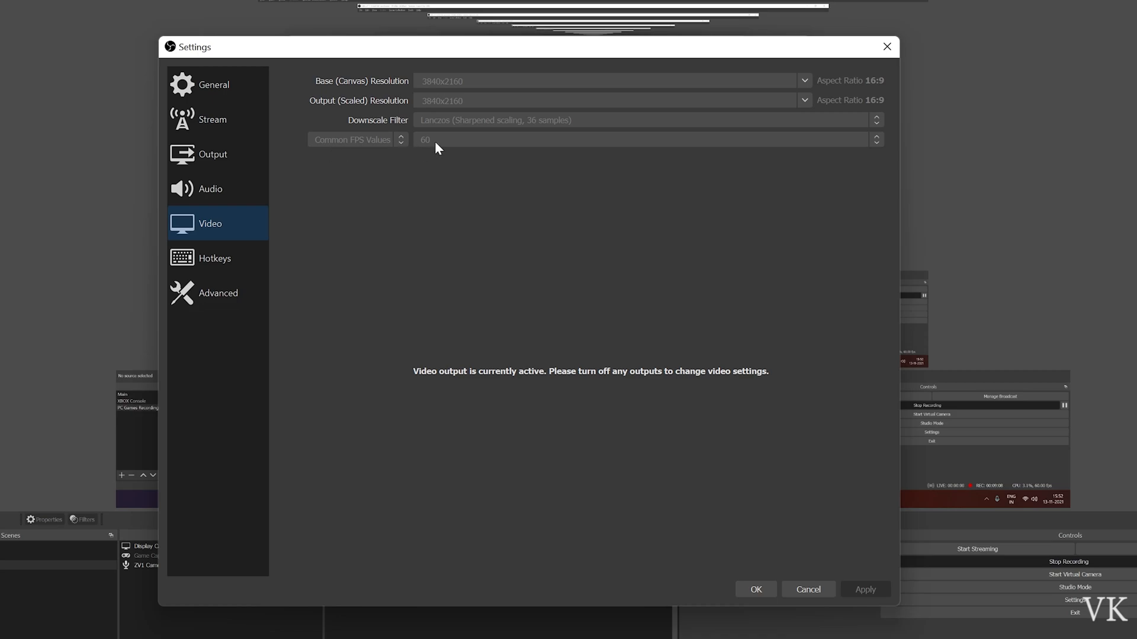
pyautogui.moveTo(431, 164)
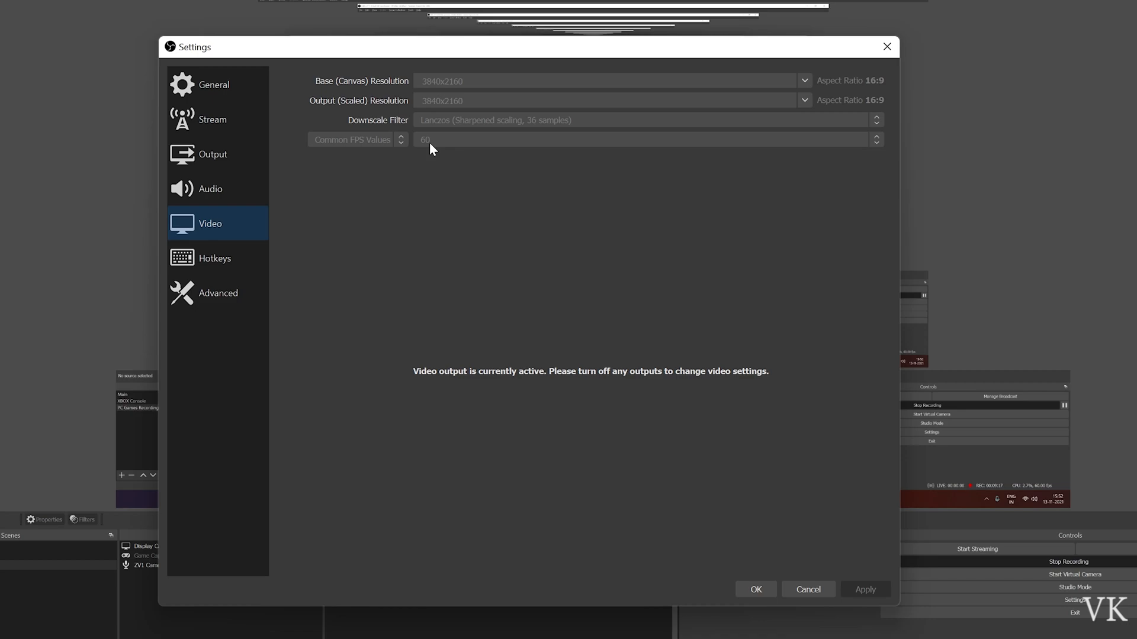
pyautogui.moveTo(448, 175)
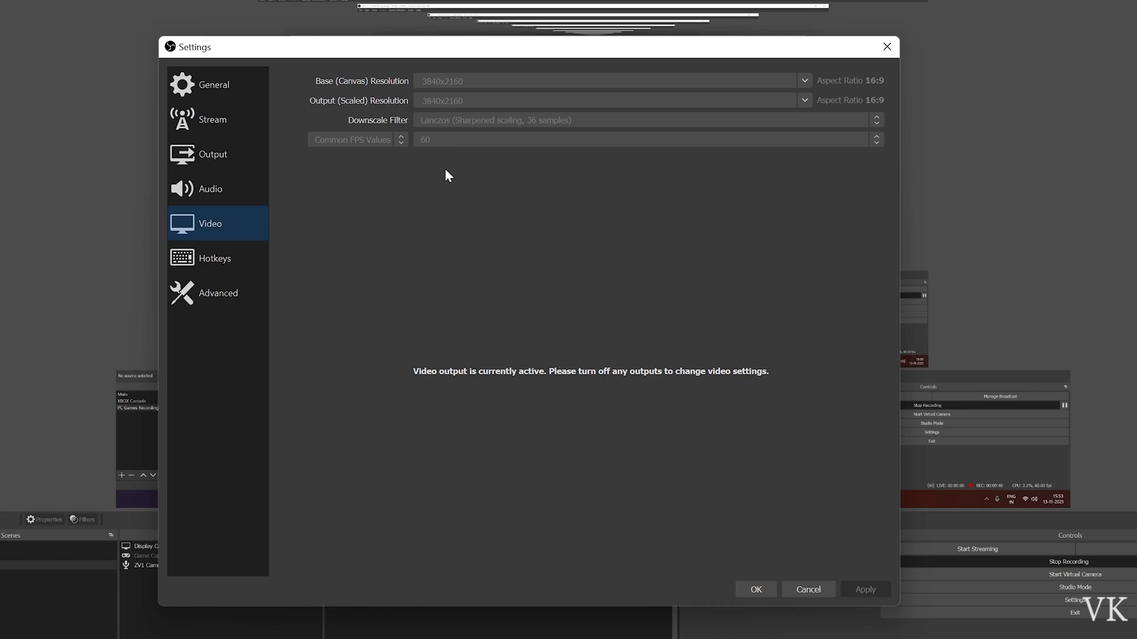
pyautogui.moveTo(330, 255)
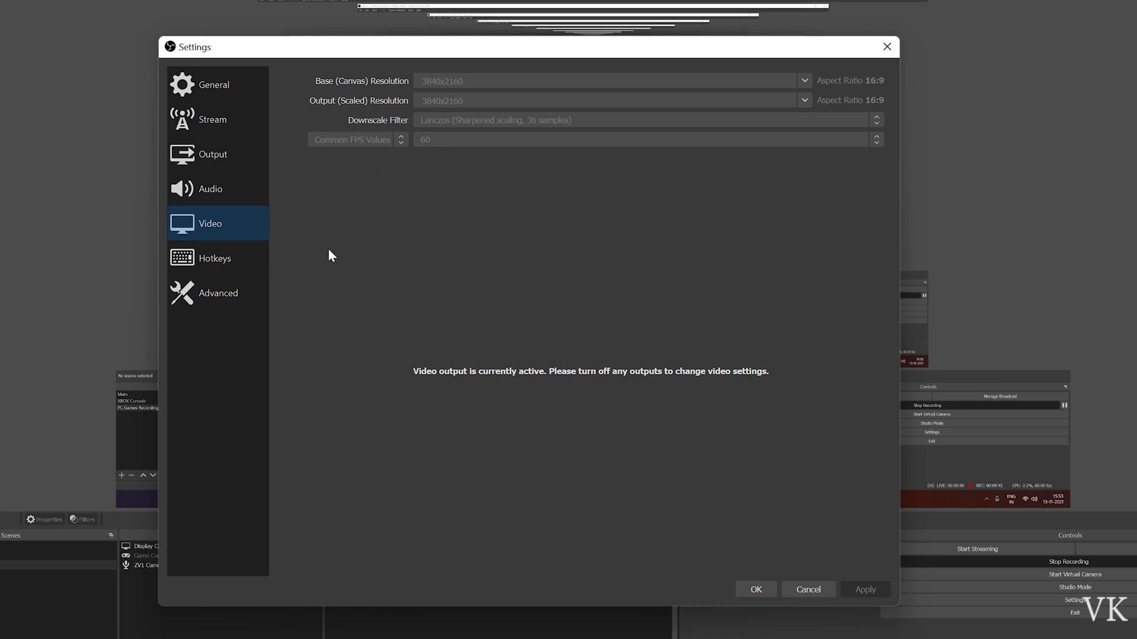
# Show the Advanced page with Process Priority Above Normal, glancing back at Output once
pyautogui.click(218, 294)
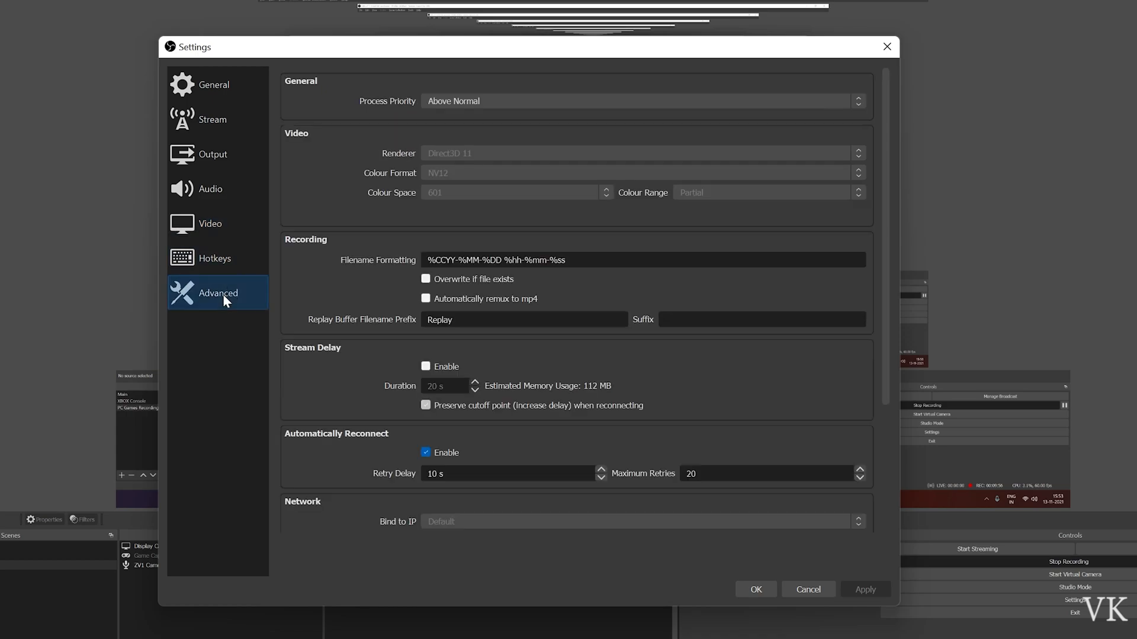
pyautogui.moveTo(319, 100)
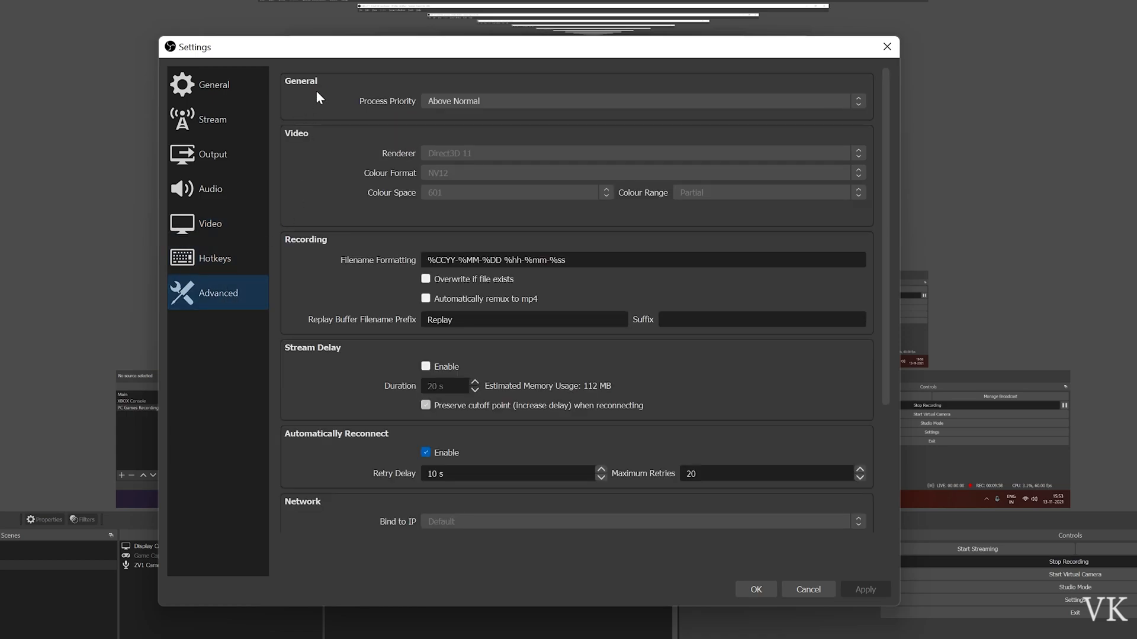
pyautogui.moveTo(383, 116)
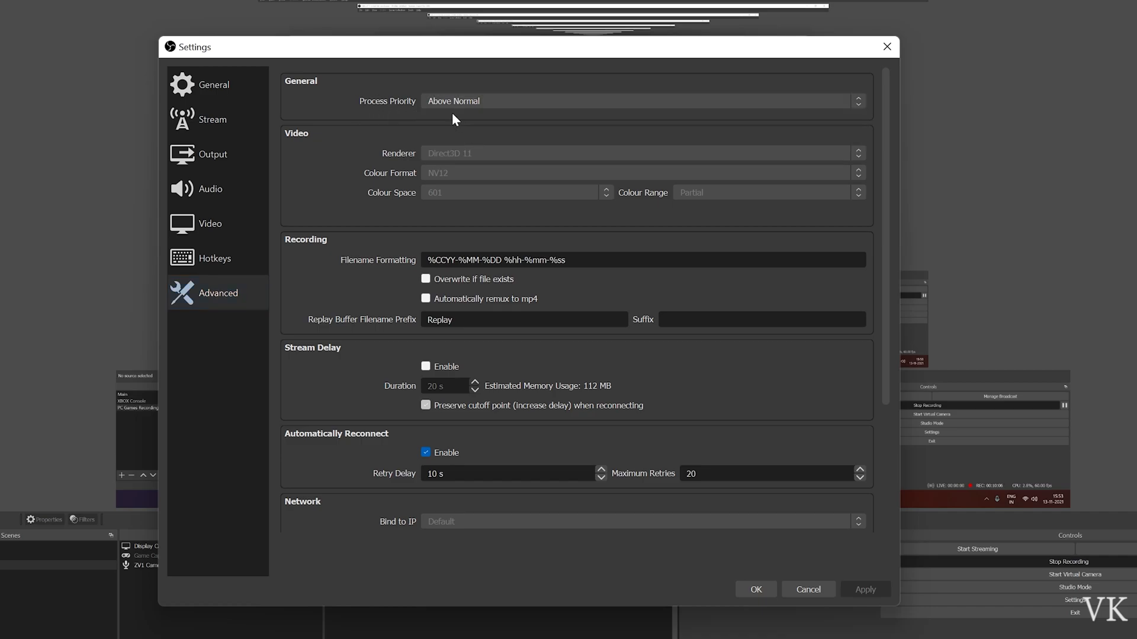
pyautogui.moveTo(414, 169)
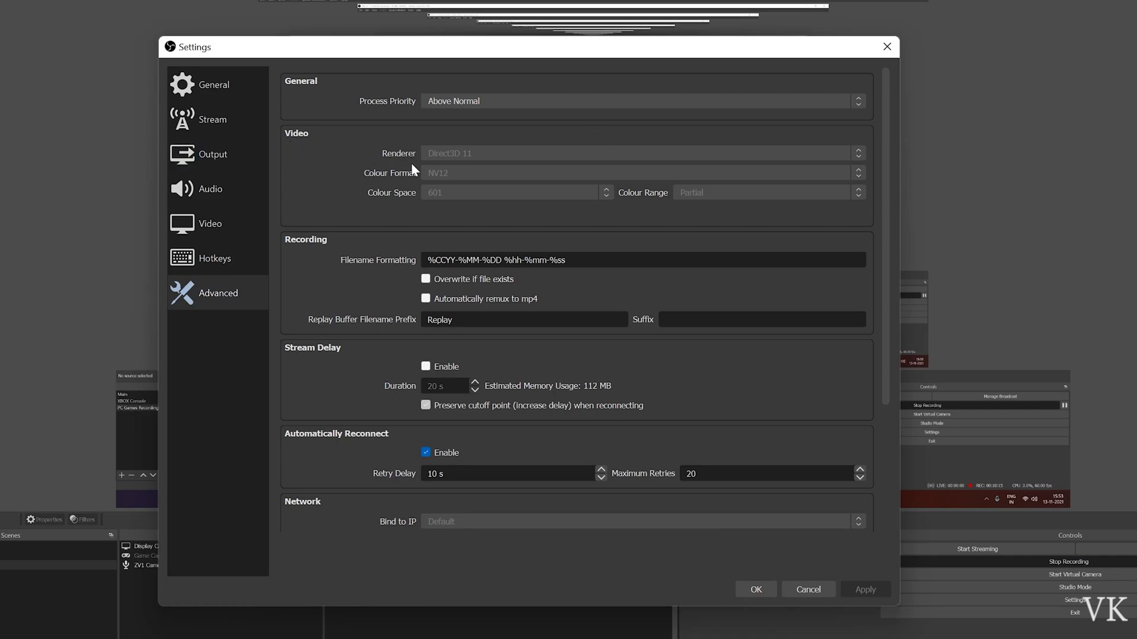
pyautogui.moveTo(448, 159)
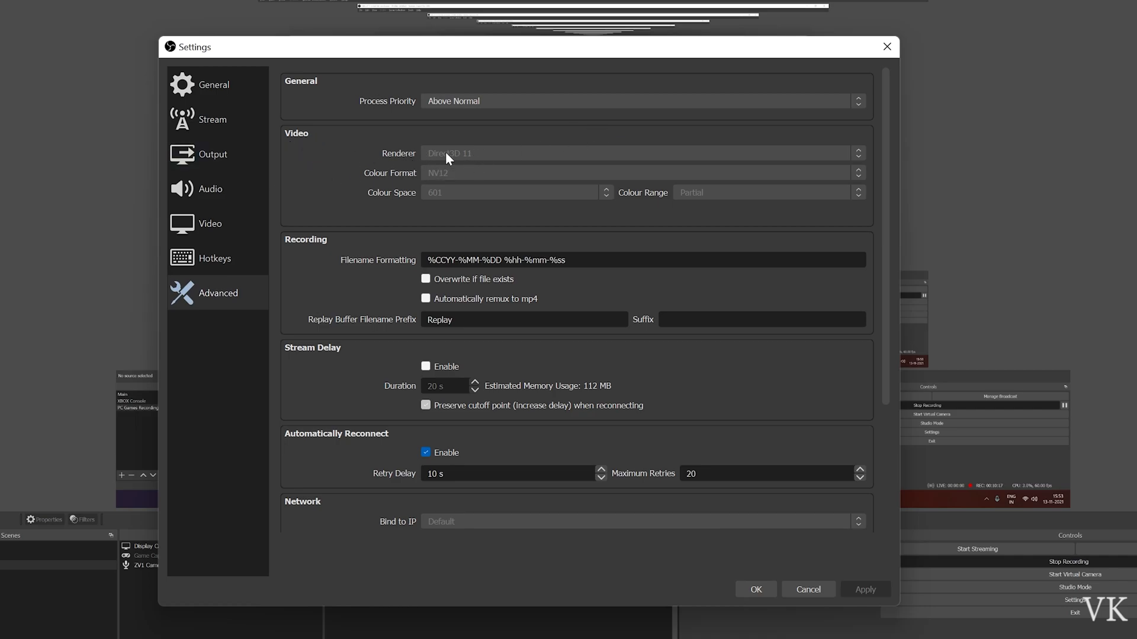
pyautogui.moveTo(461, 187)
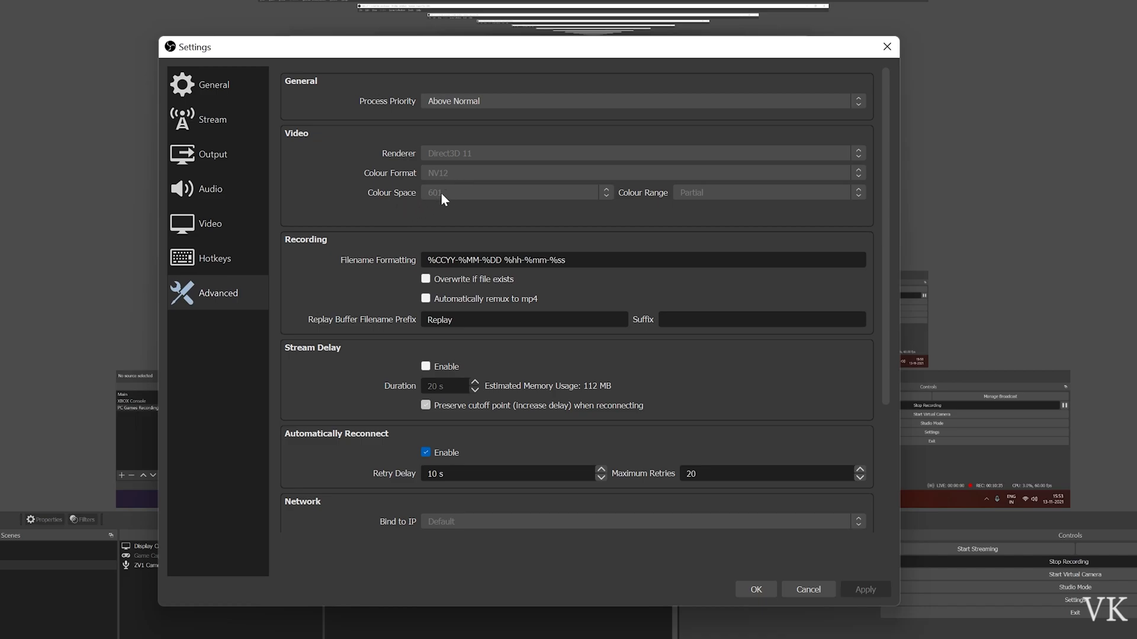
pyautogui.moveTo(695, 209)
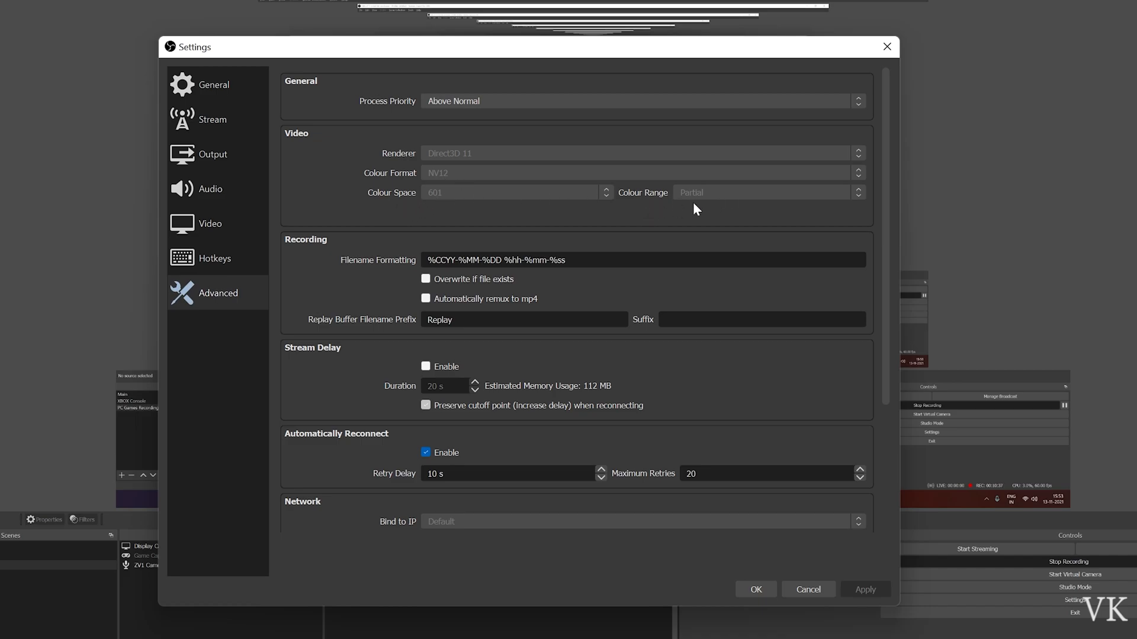
pyautogui.moveTo(619, 161)
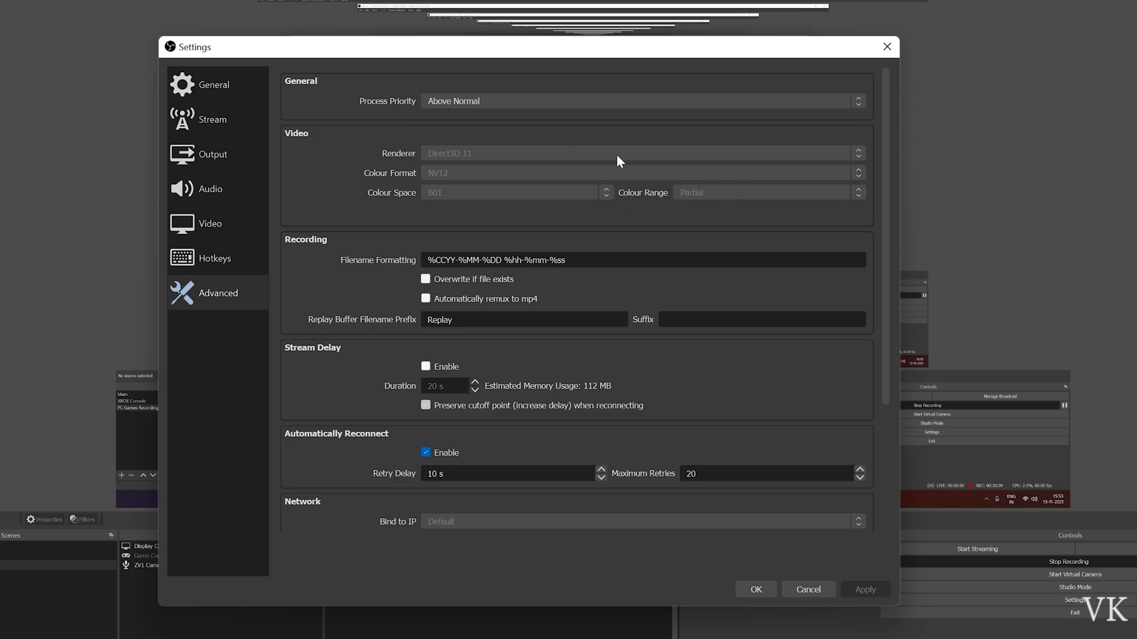
pyautogui.click(212, 154)
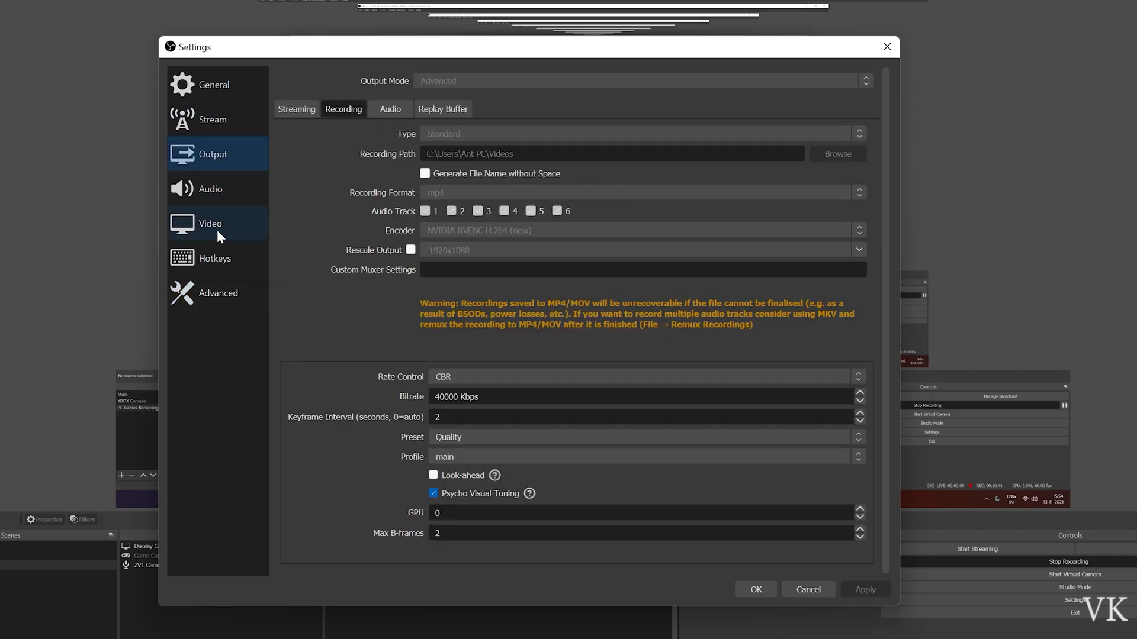
pyautogui.click(218, 292)
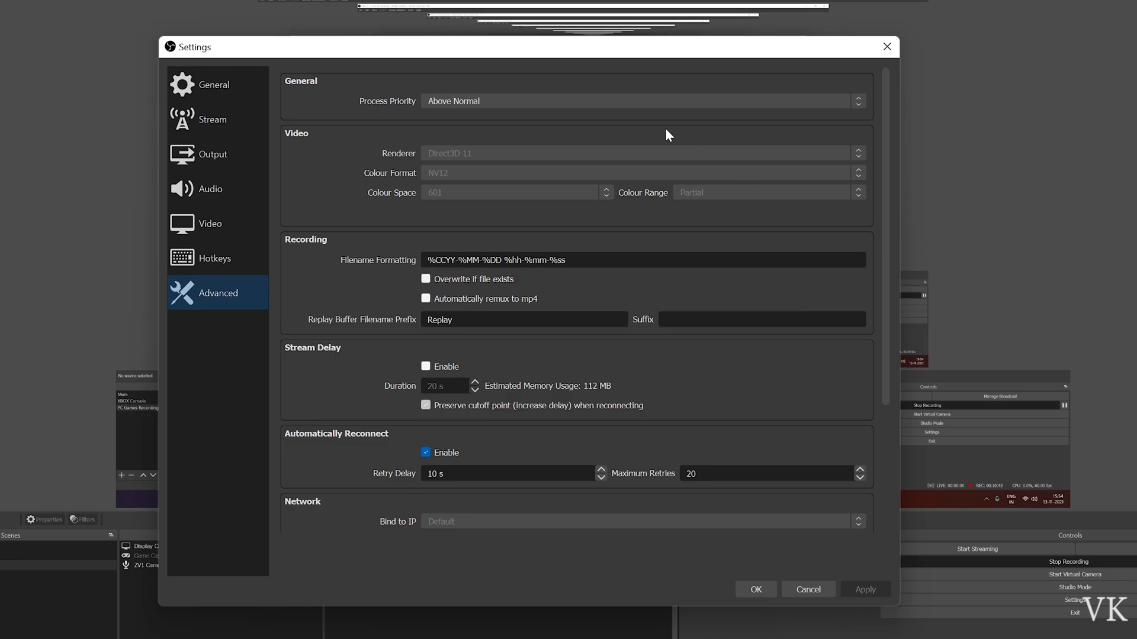
pyautogui.moveTo(419, 247)
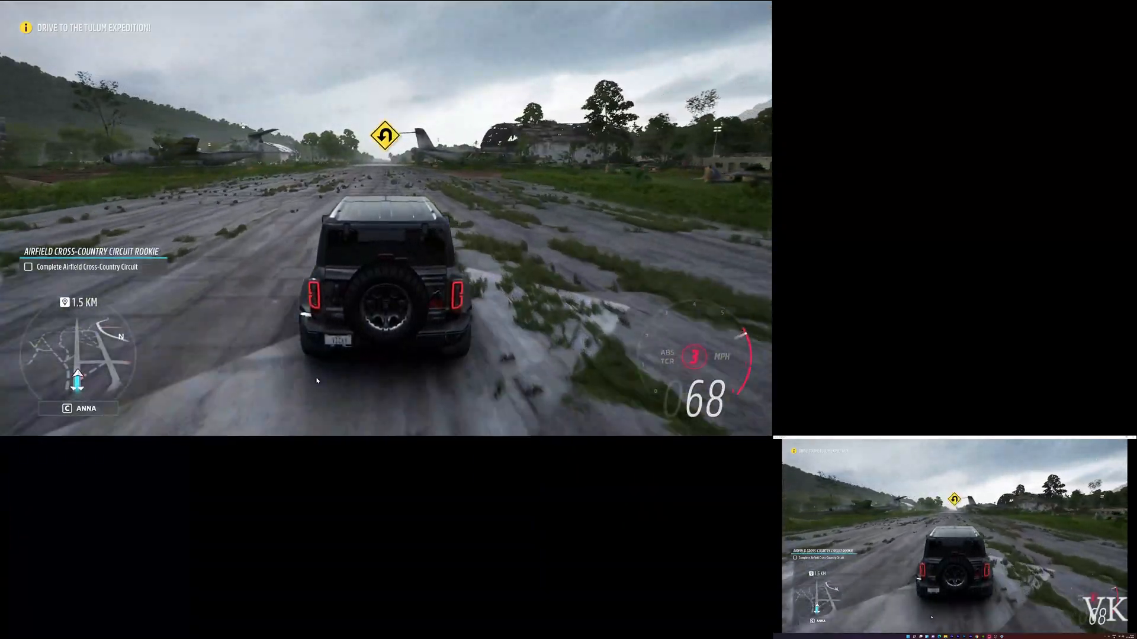
# Drive the car forward across the airfield in the recorded gameplay footage
pyautogui.press('w')
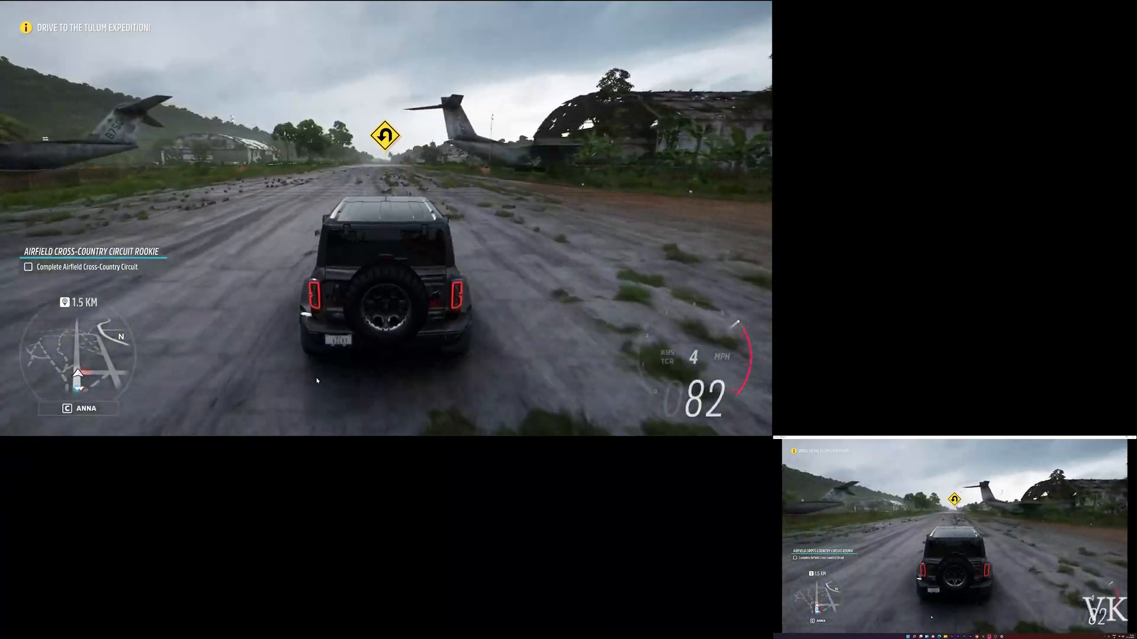